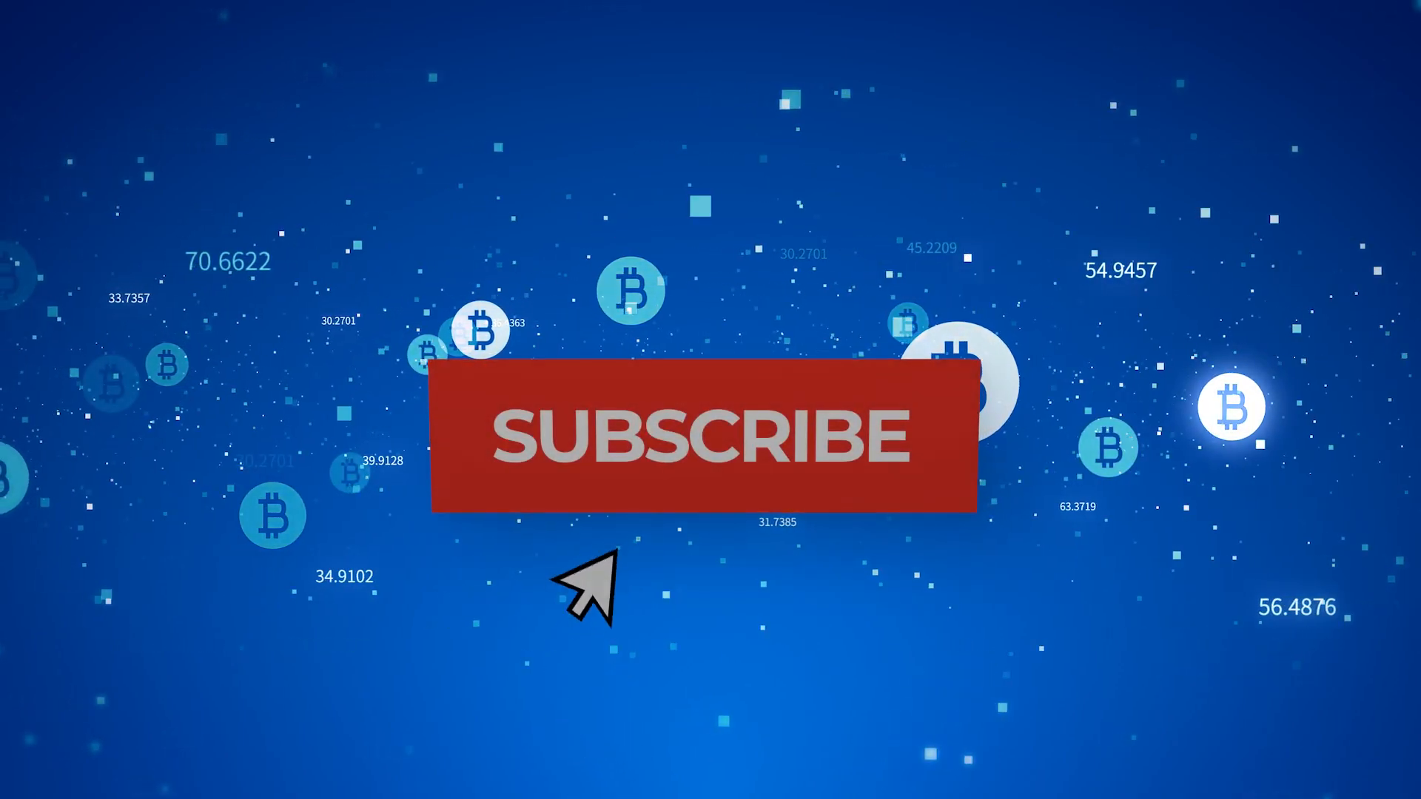
Create the Binance API key labelled Bitsgap, then select Binance as the bot's exchange in Bitsgap.
{"action": "left_click", "coordinate": [697, 435]}
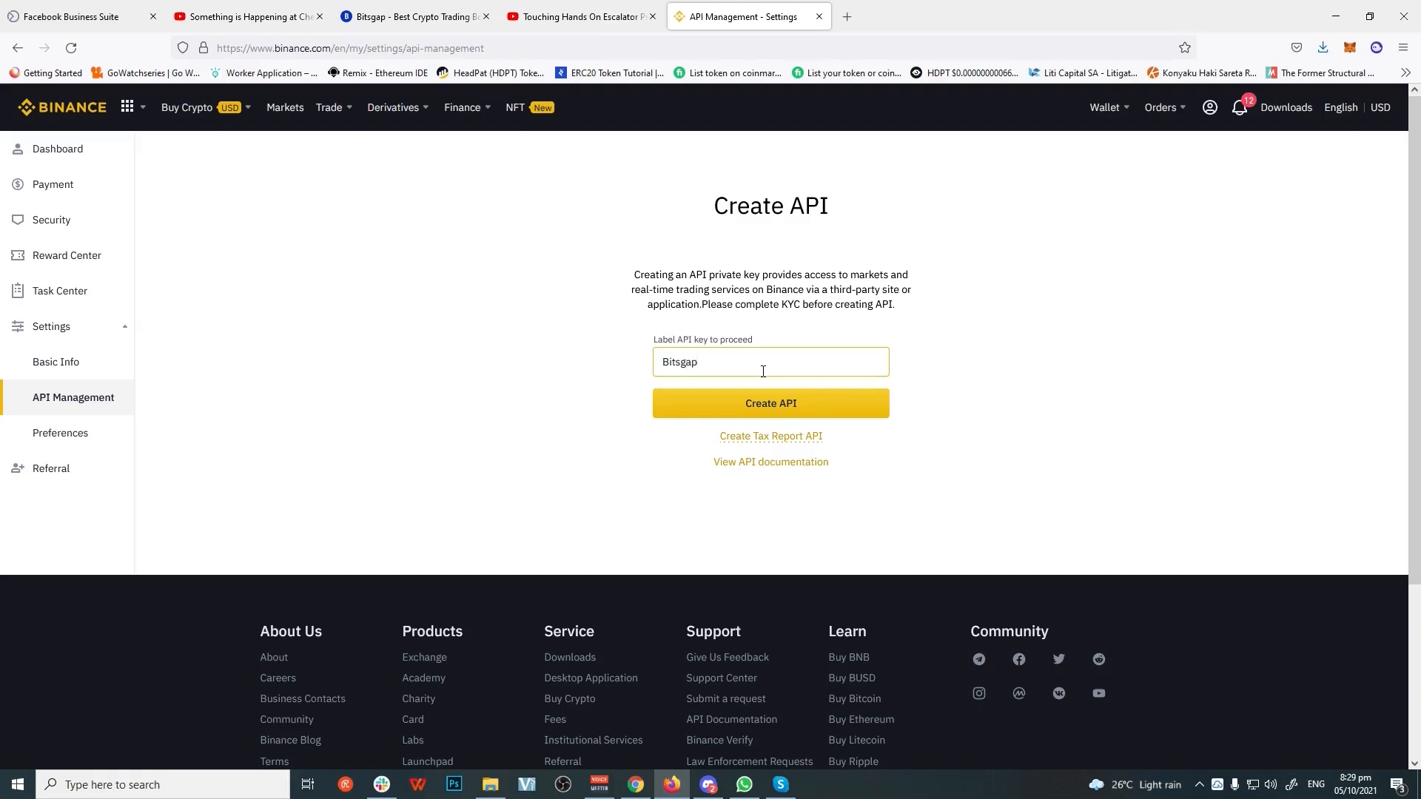
{"action": "left_click", "coordinate": [769, 402]}
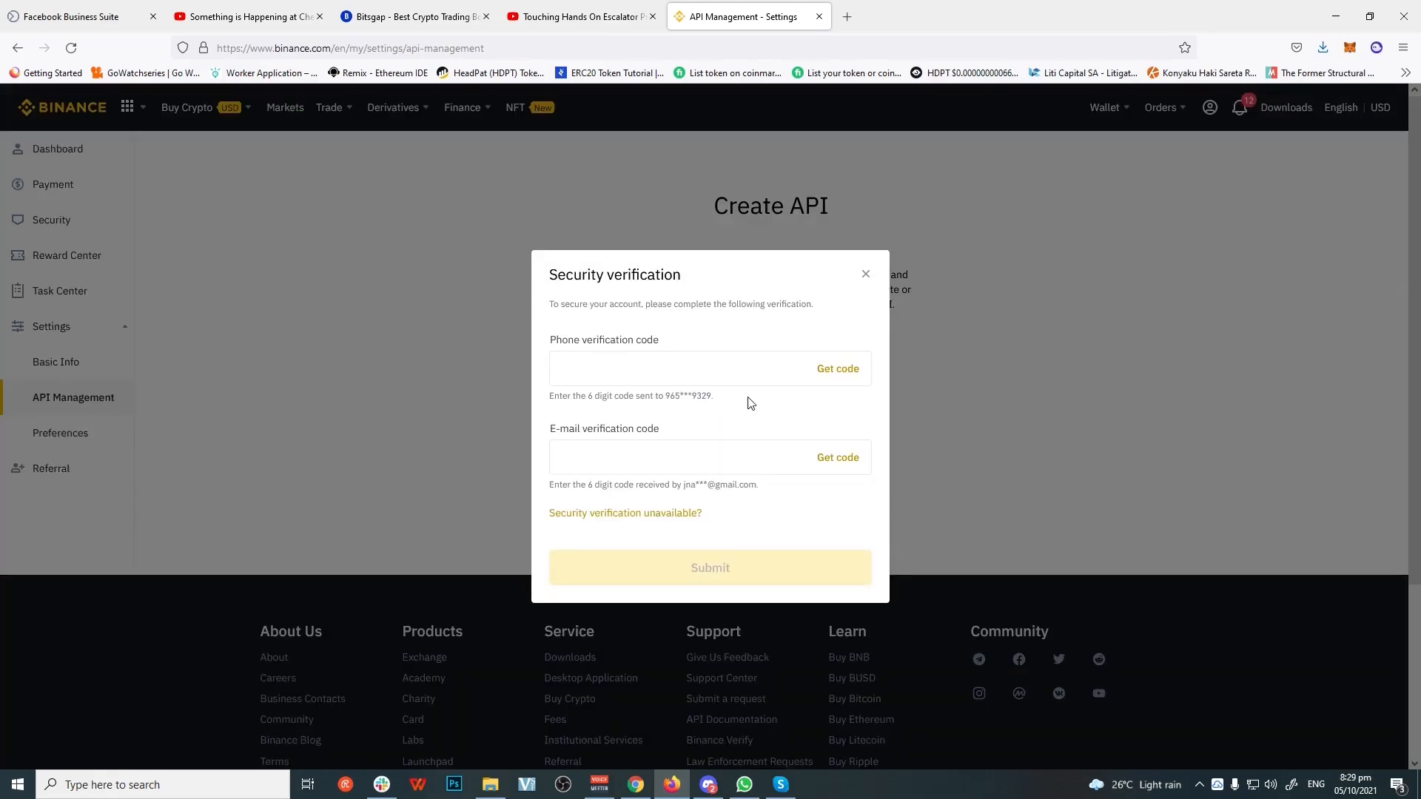
{"action": "left_click", "coordinate": [413, 17]}
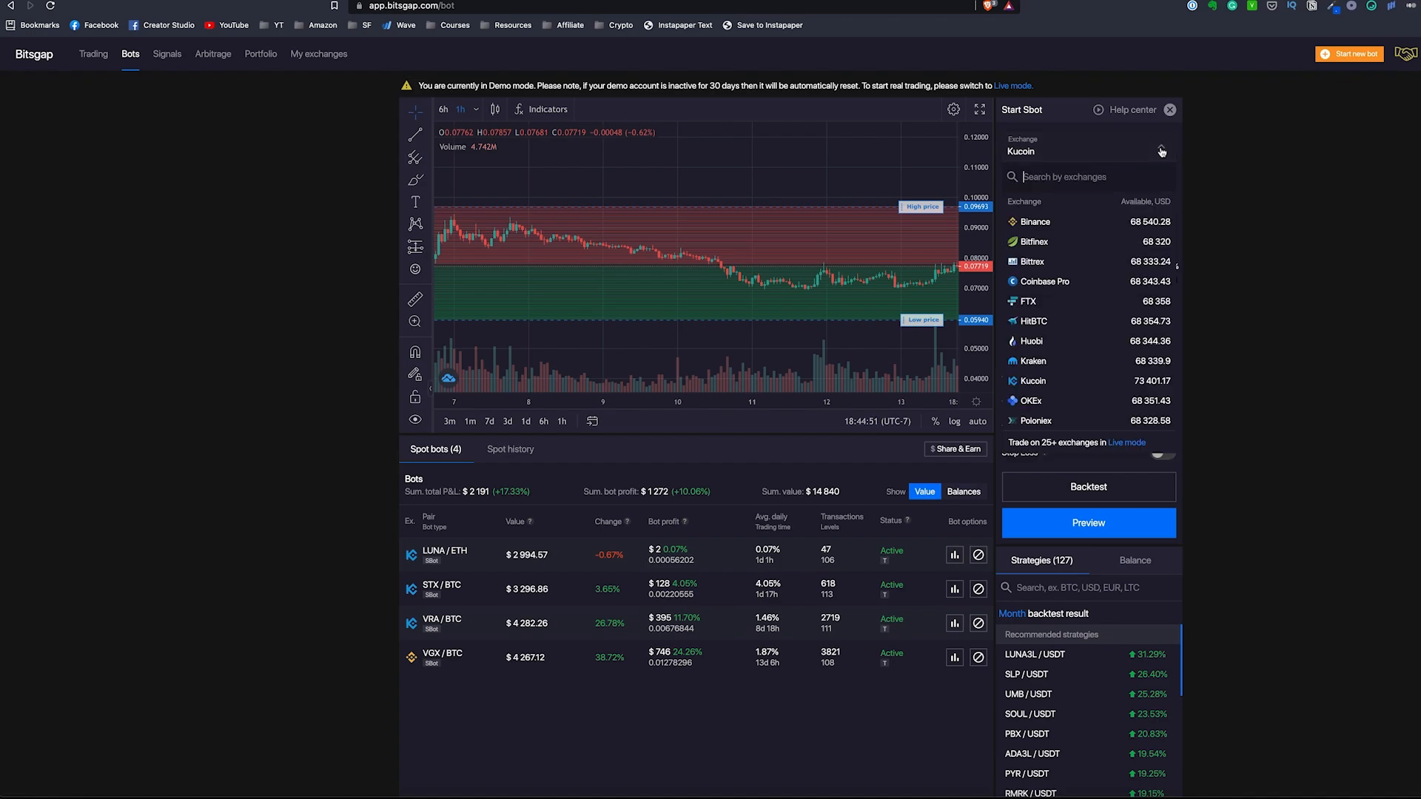
{"action": "mouse_move", "coordinate": [1097, 225]}
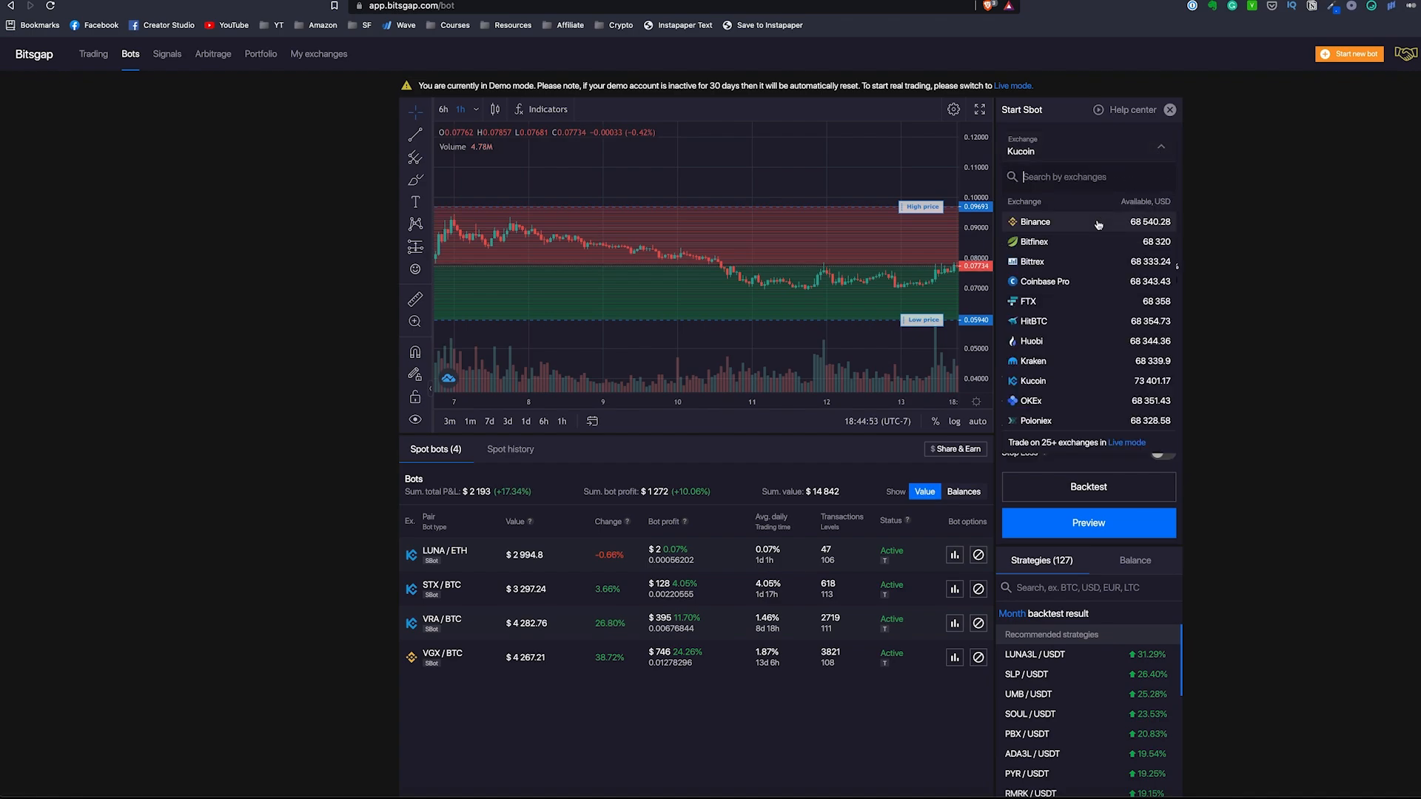
{"action": "left_click", "coordinate": [1034, 221]}
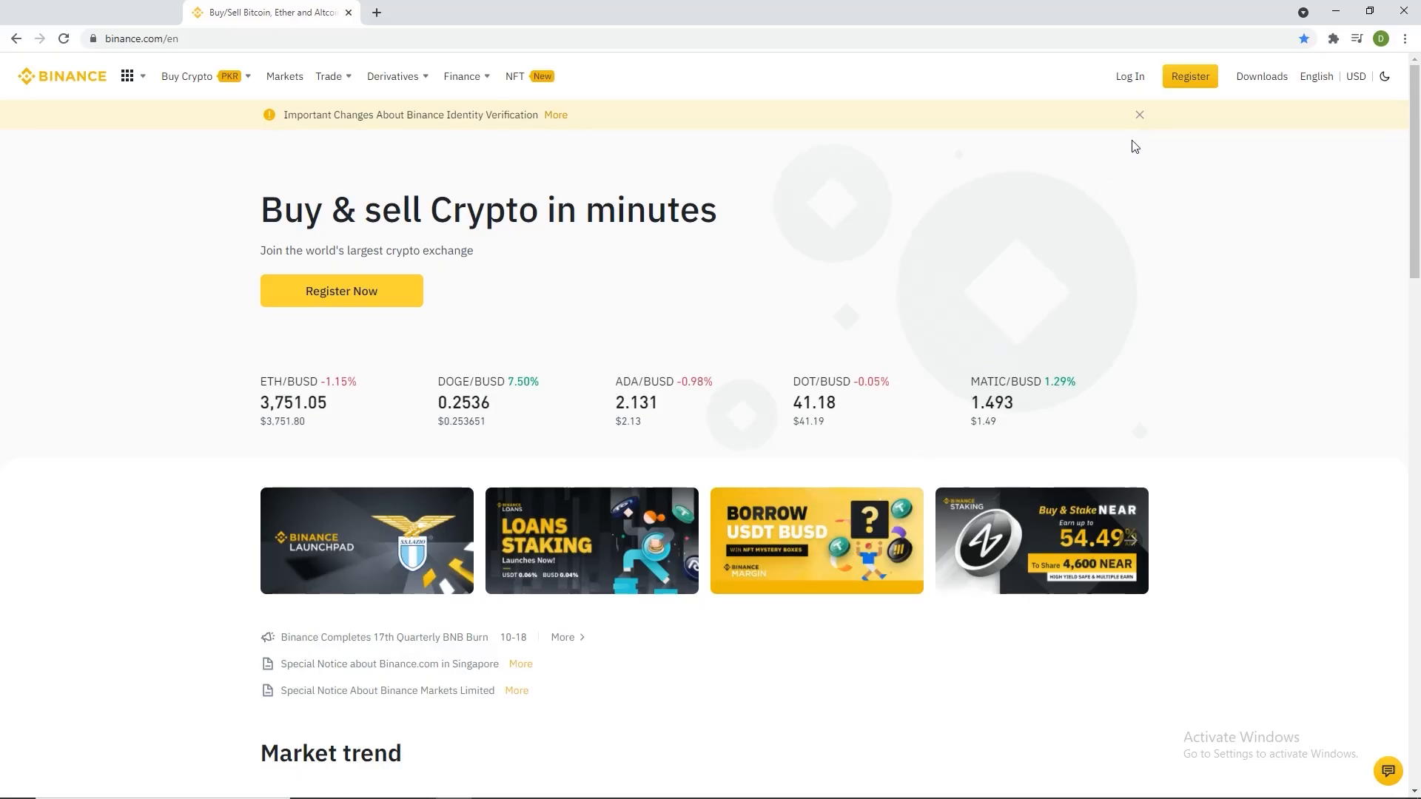
Register a new Binance account and return to the signed-in homepage.
{"action": "left_click", "coordinate": [1190, 76]}
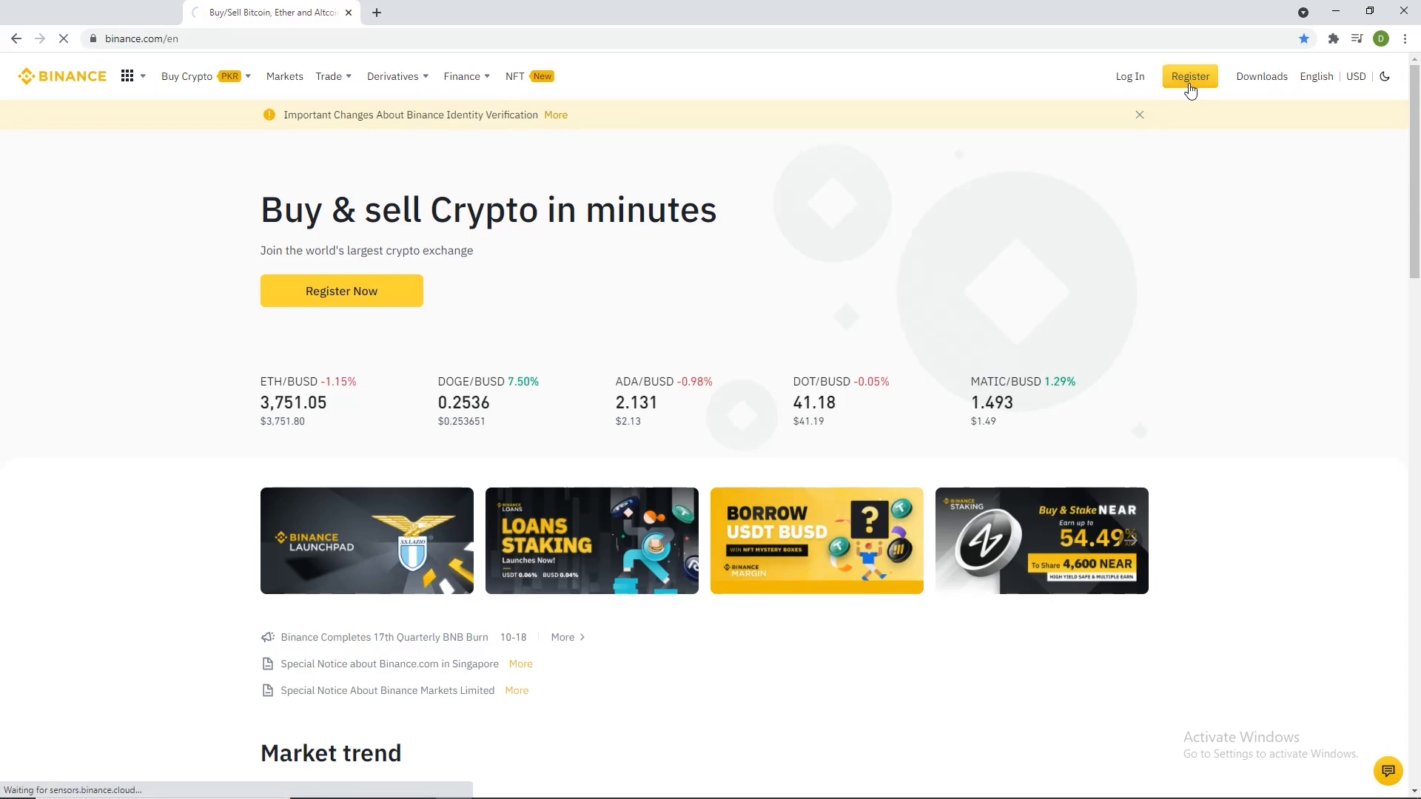
{"action": "left_click", "coordinate": [1188, 76]}
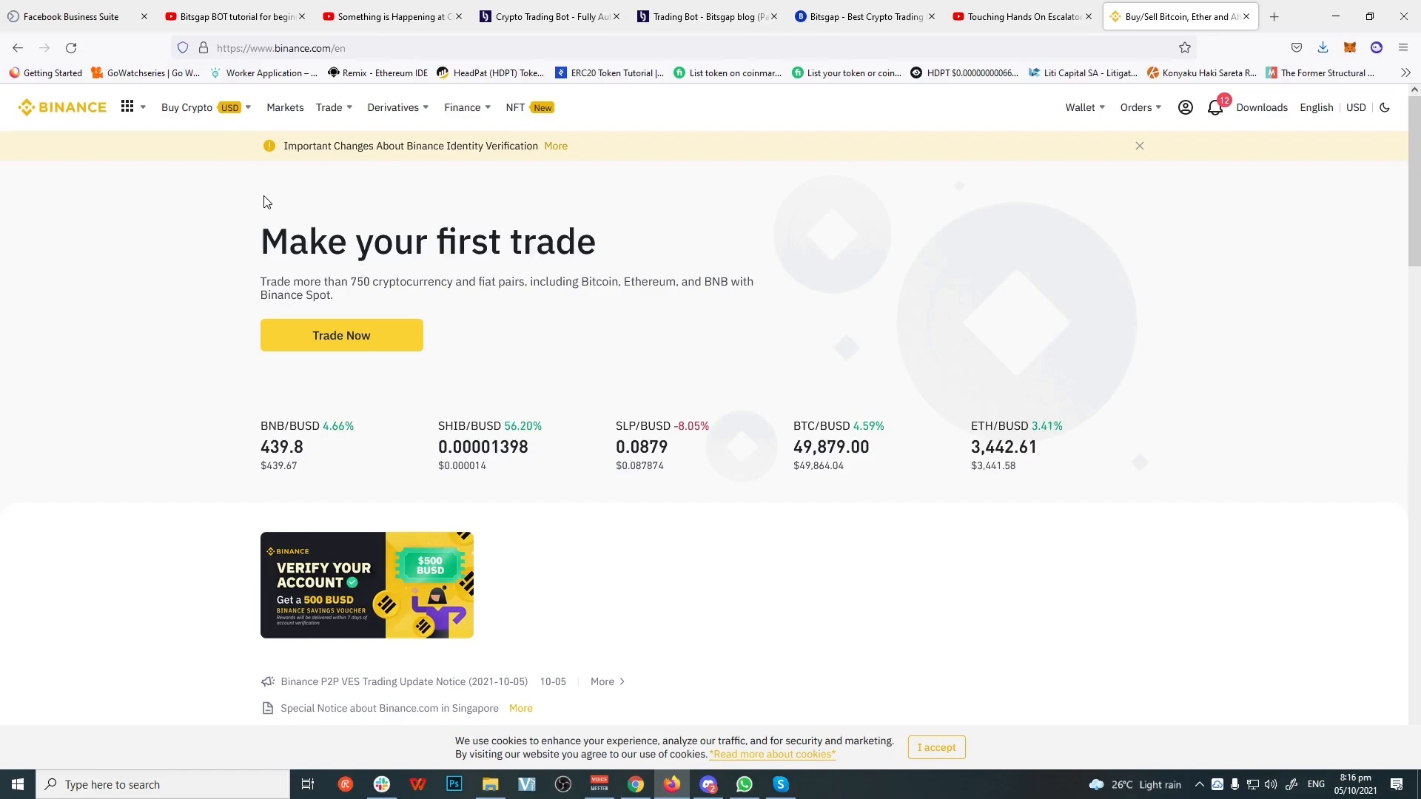
Buy crypto by card, spending 500 USD to receive USDT, and continue.
{"action": "left_click", "coordinate": [186, 107]}
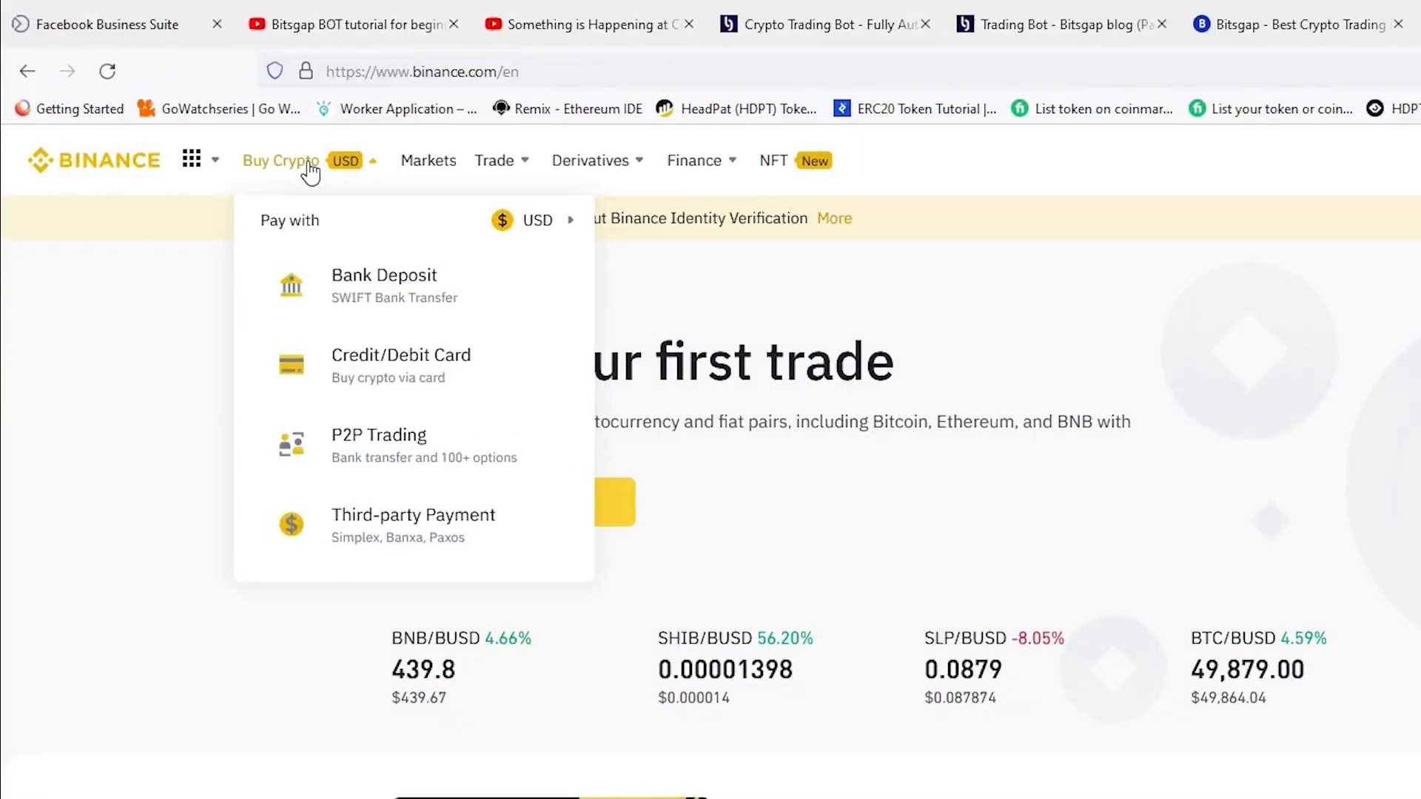
{"action": "left_click", "coordinate": [401, 363]}
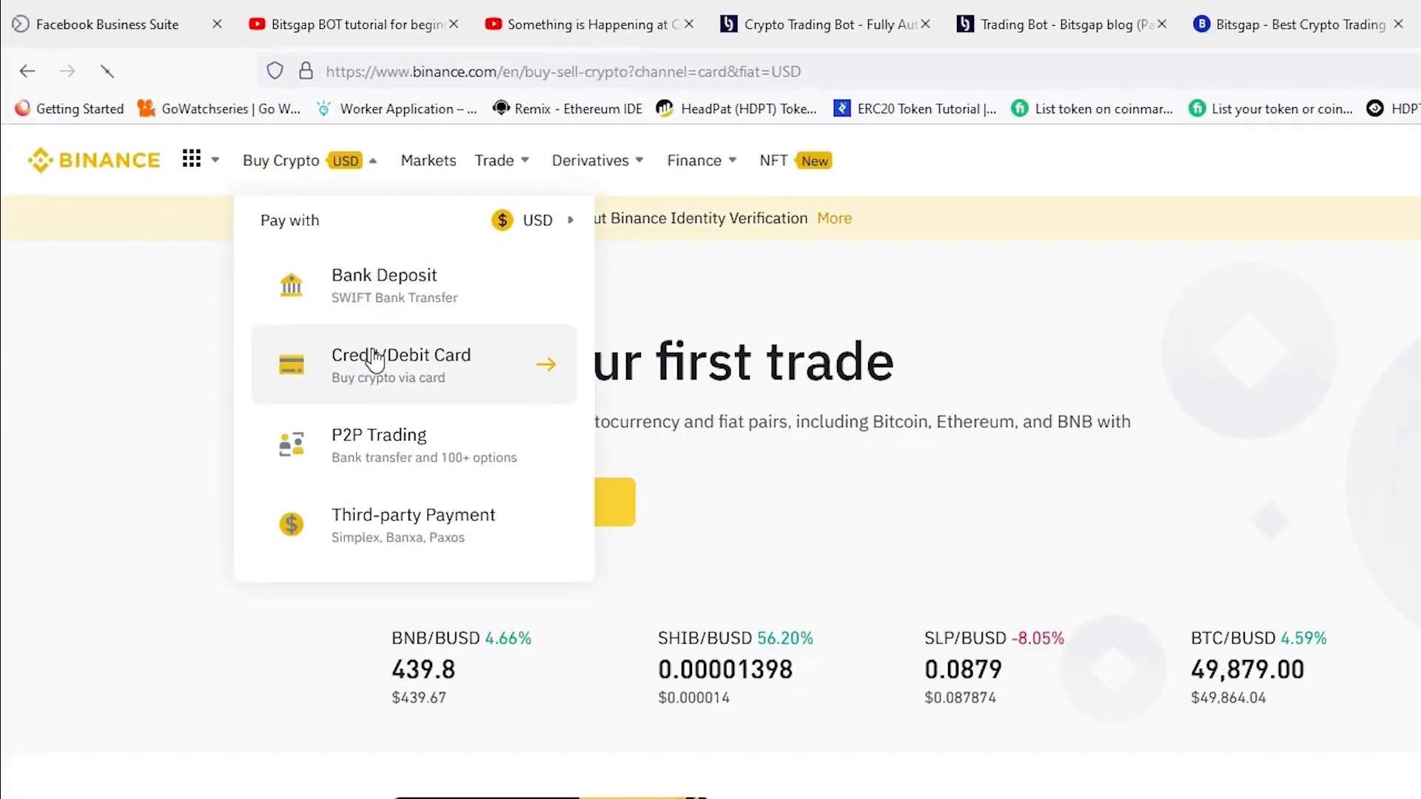
{"action": "left_click", "coordinate": [401, 364]}
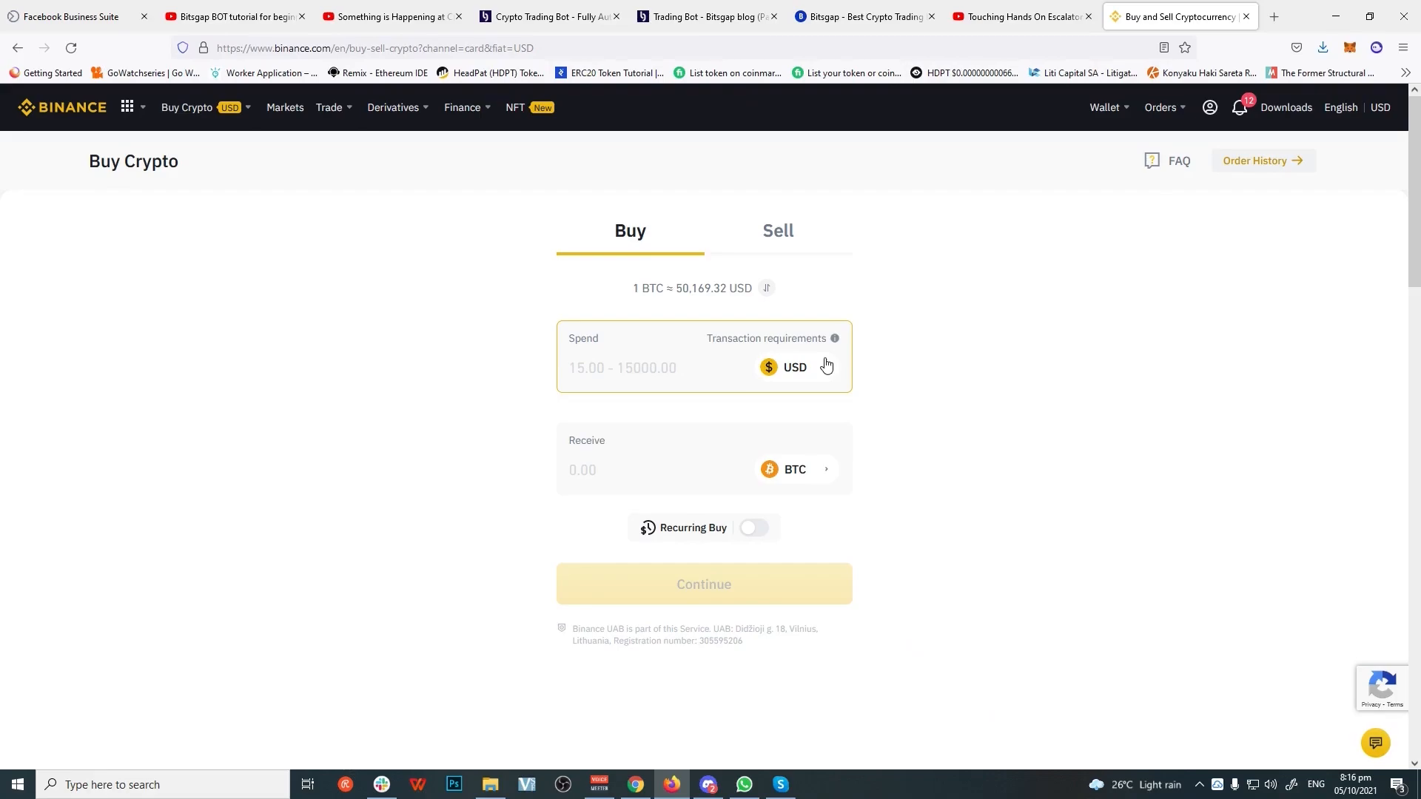
{"action": "left_click", "coordinate": [782, 367]}
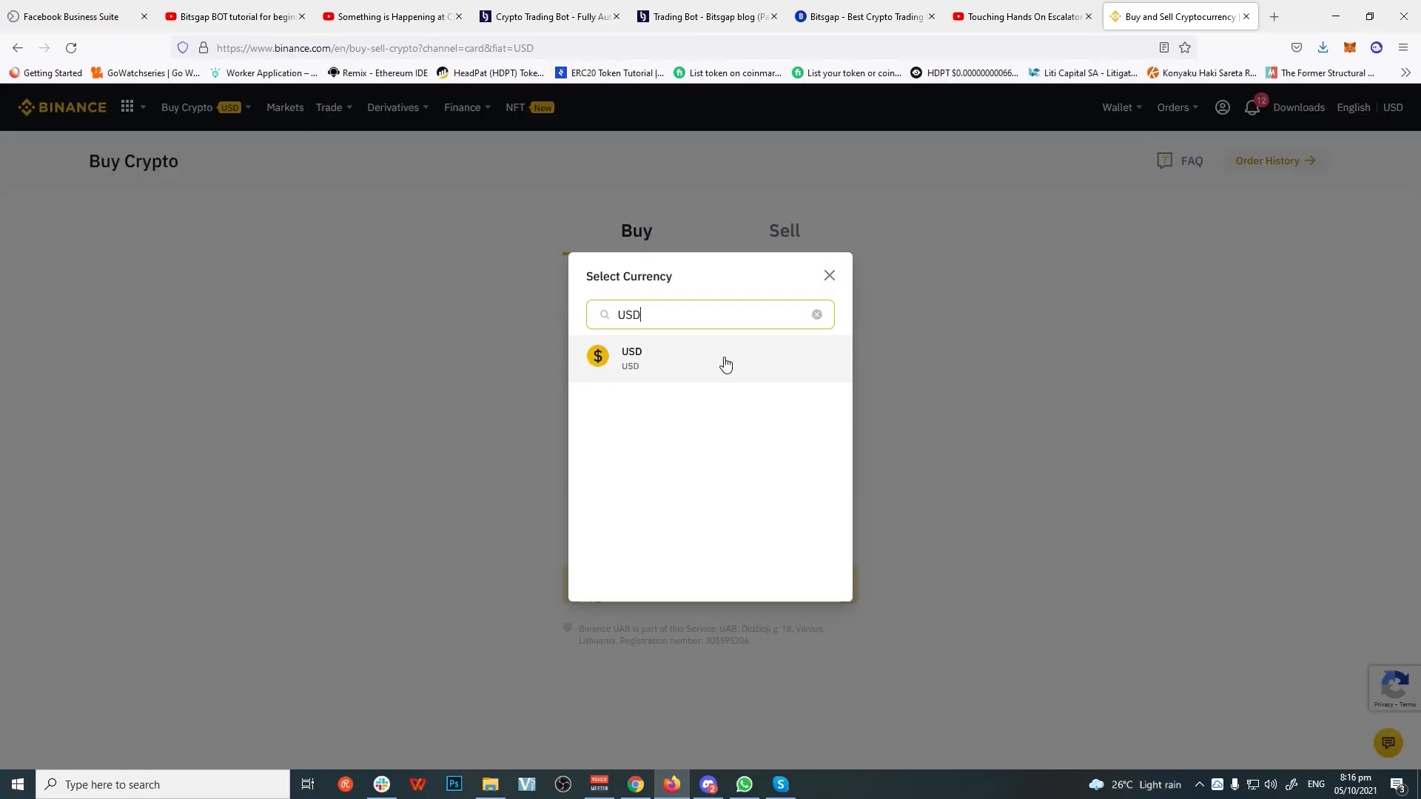
{"action": "left_click", "coordinate": [630, 359]}
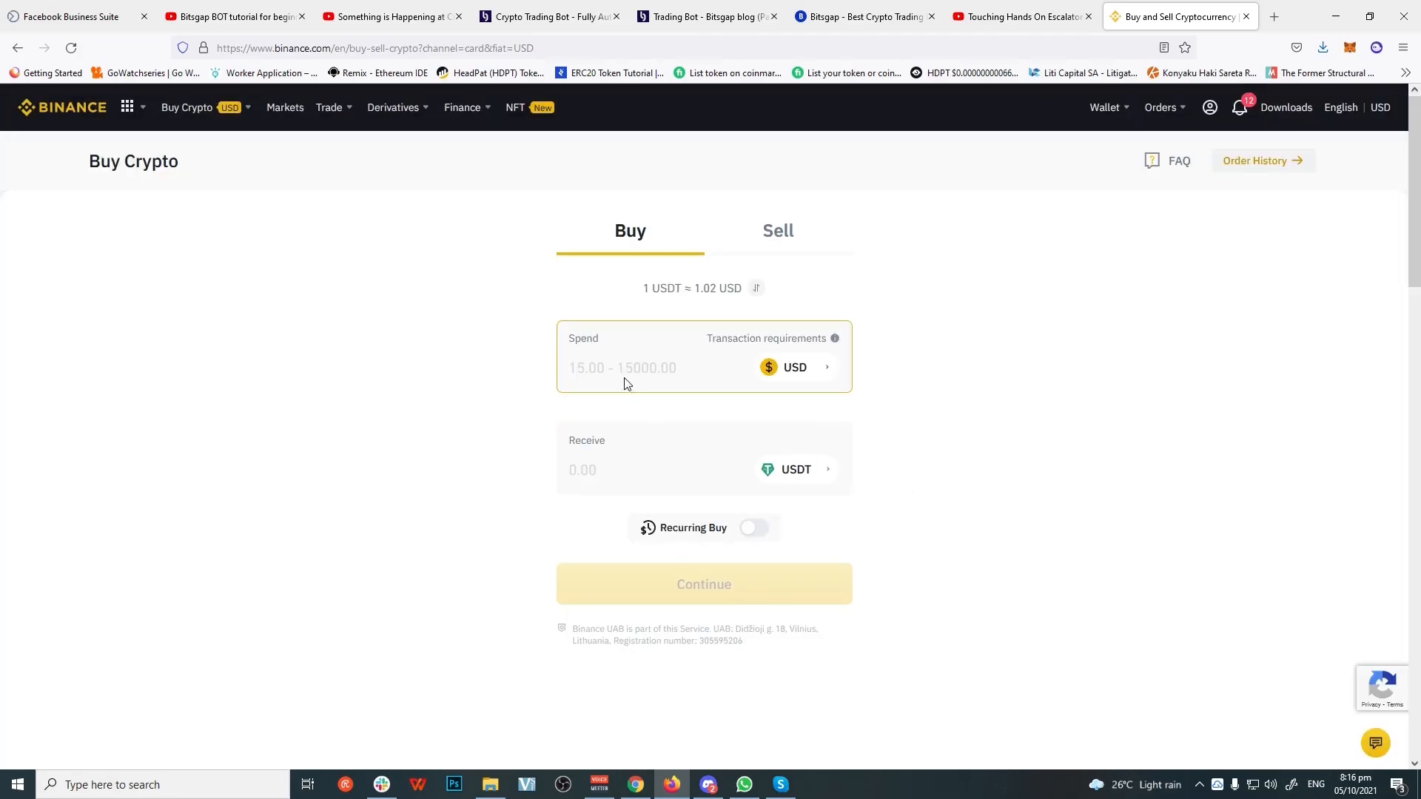
{"action": "type", "text": "500"}
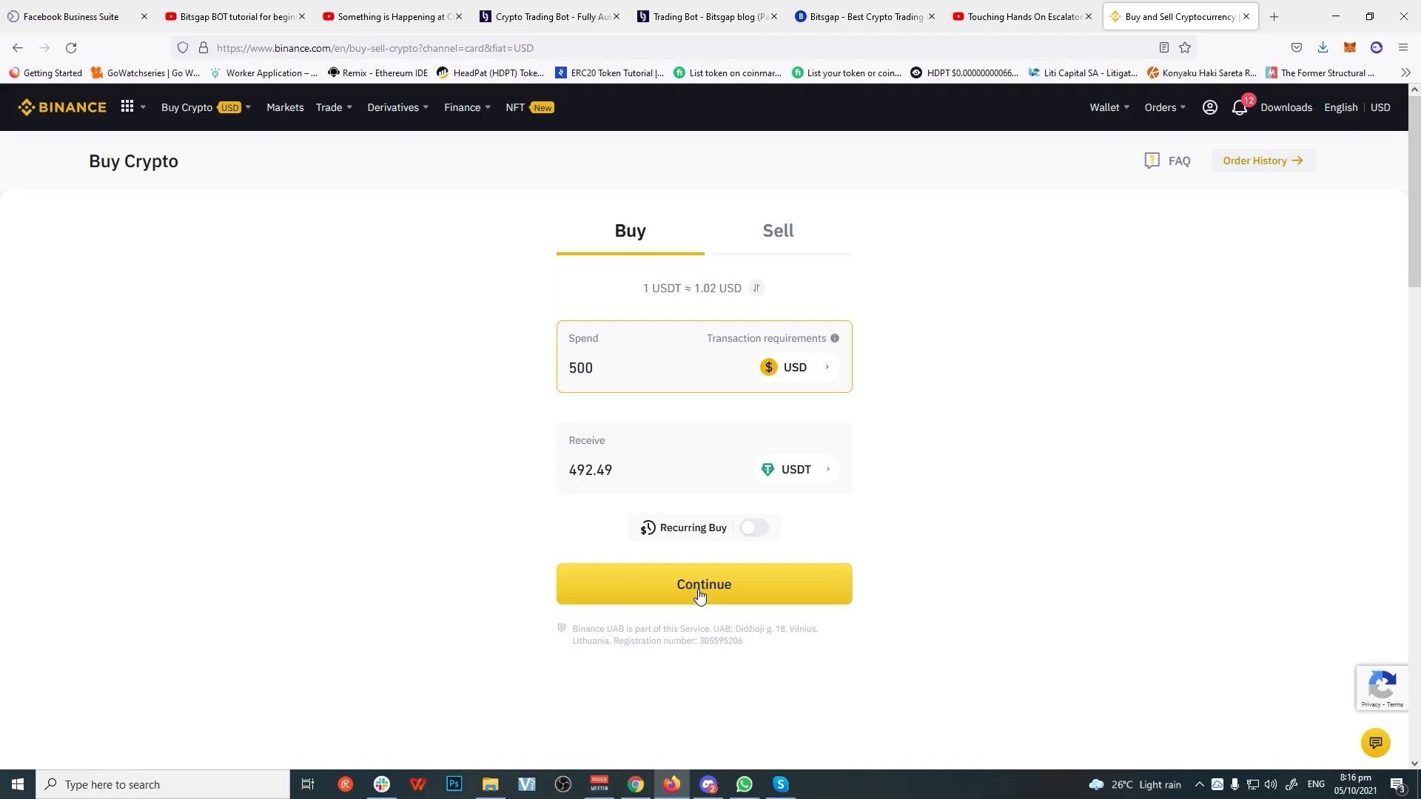
{"action": "left_click", "coordinate": [703, 583]}
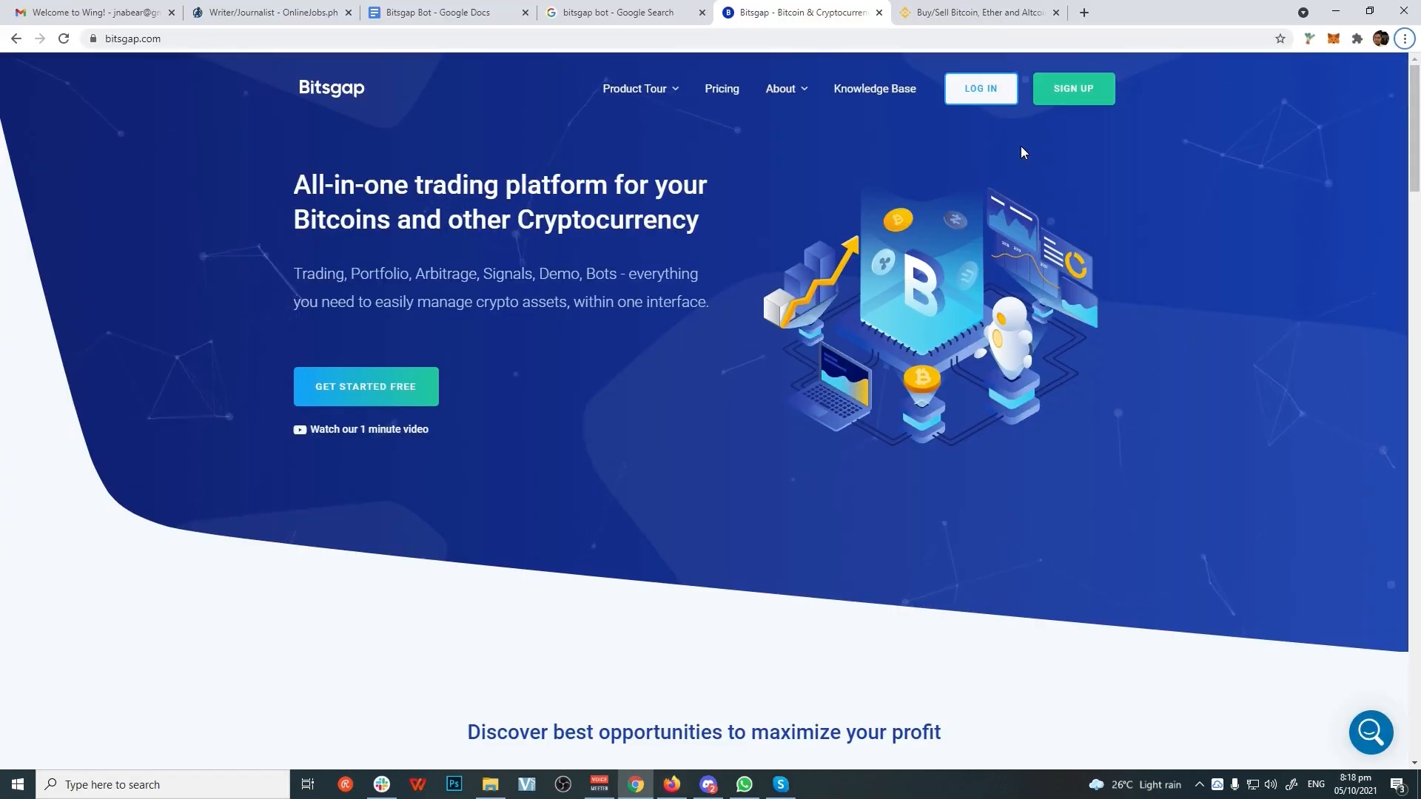
{"action": "mouse_move", "coordinate": [1033, 136]}
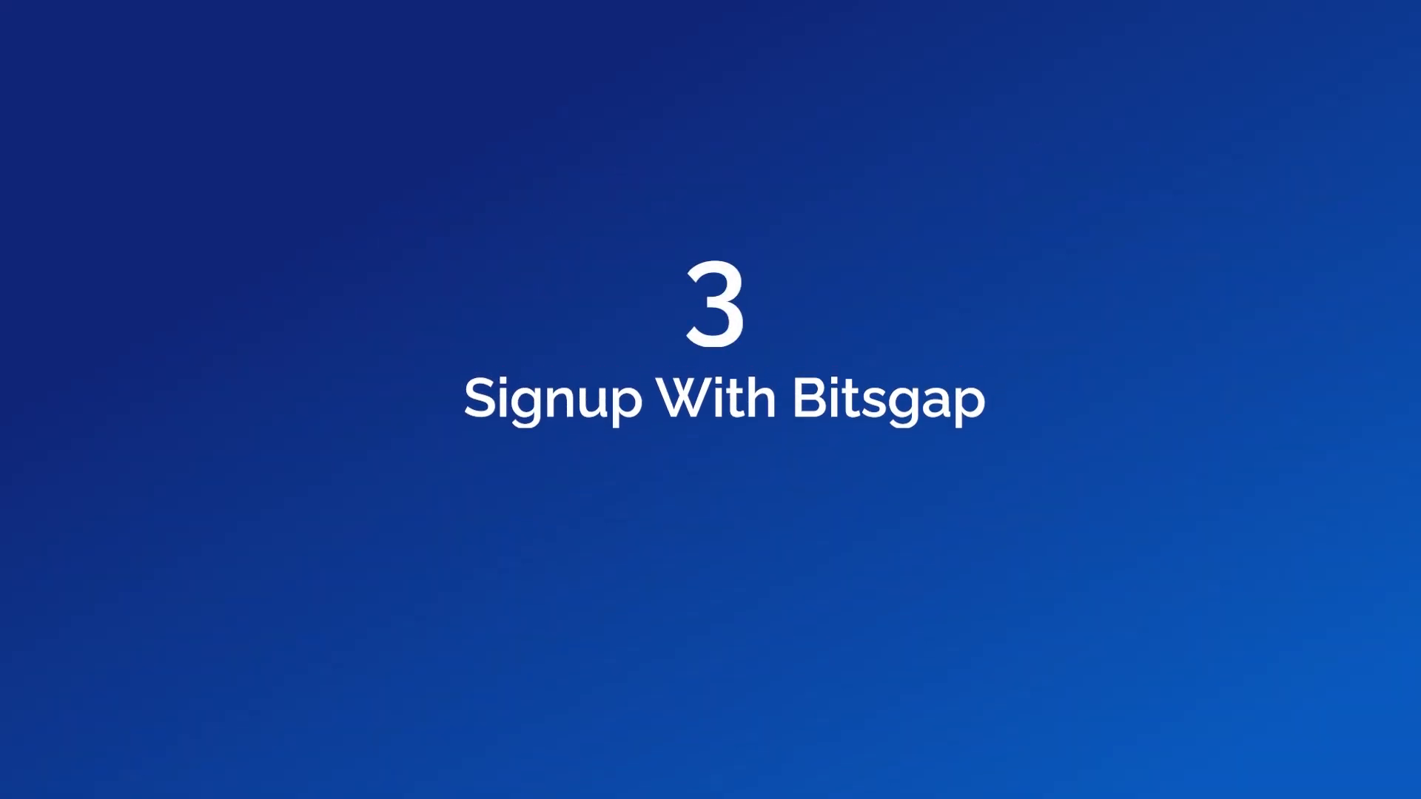
Sign up for Bitsgap with a 10 Minute Mail address and open the confirmation email.
{"action": "left_click", "coordinate": [801, 12]}
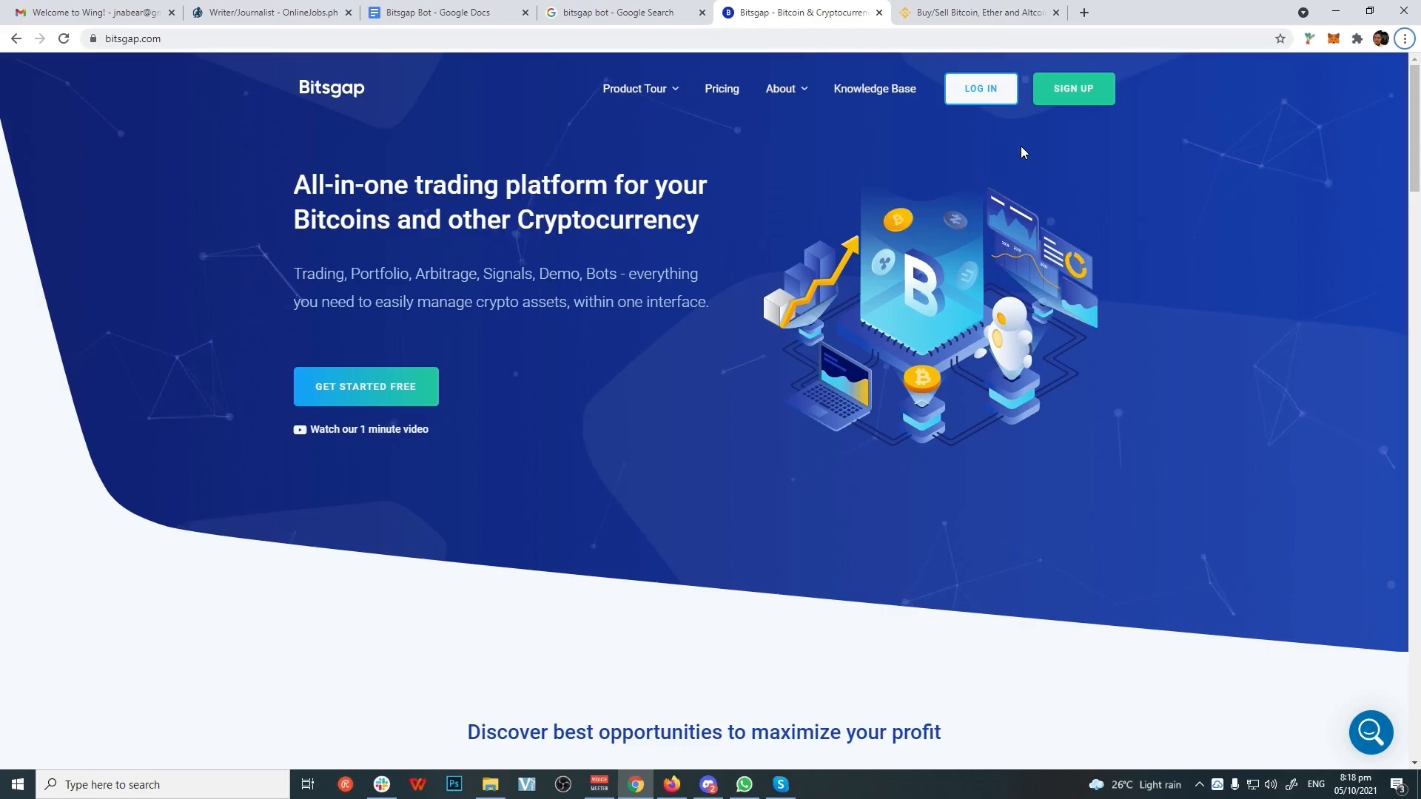
{"action": "mouse_move", "coordinate": [1033, 136]}
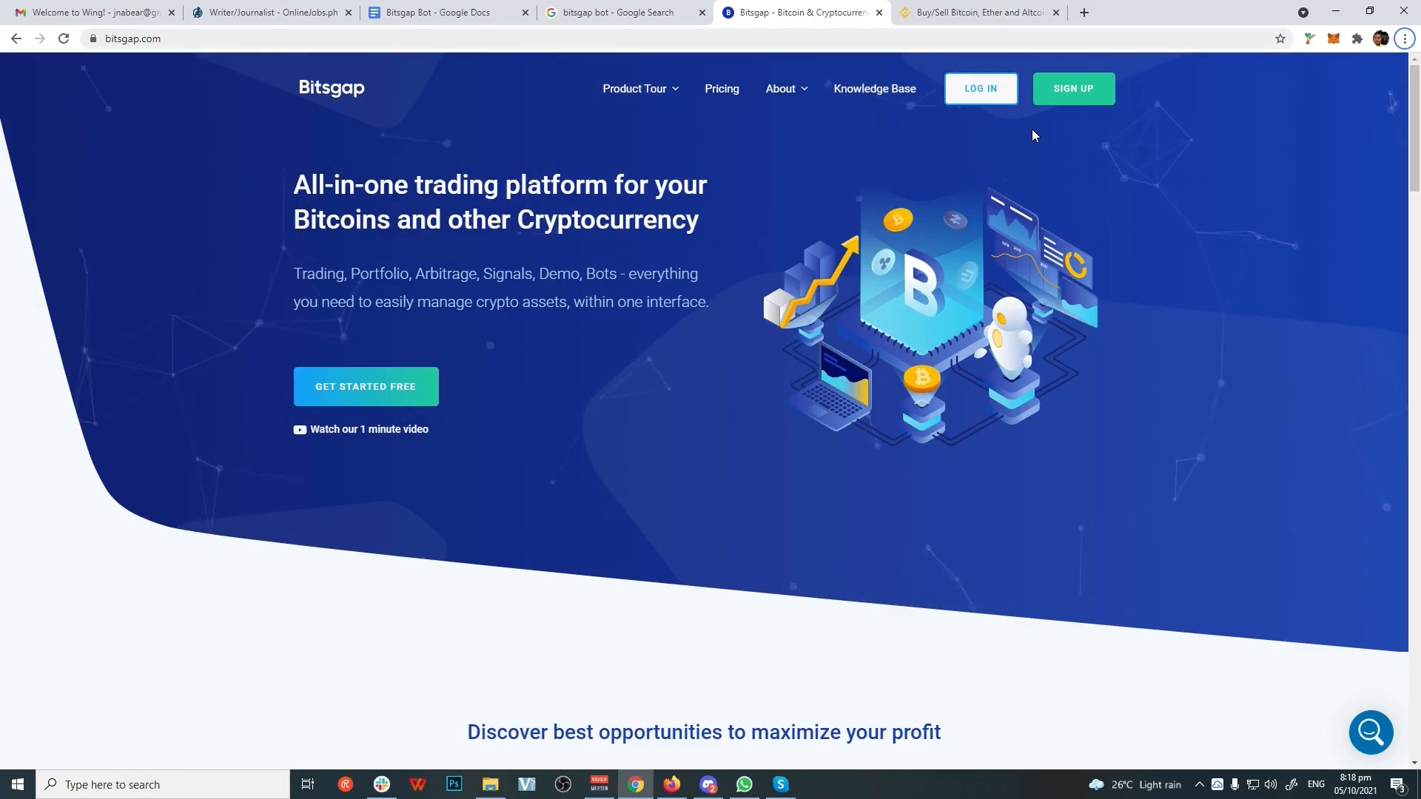
{"action": "left_click", "coordinate": [1073, 87]}
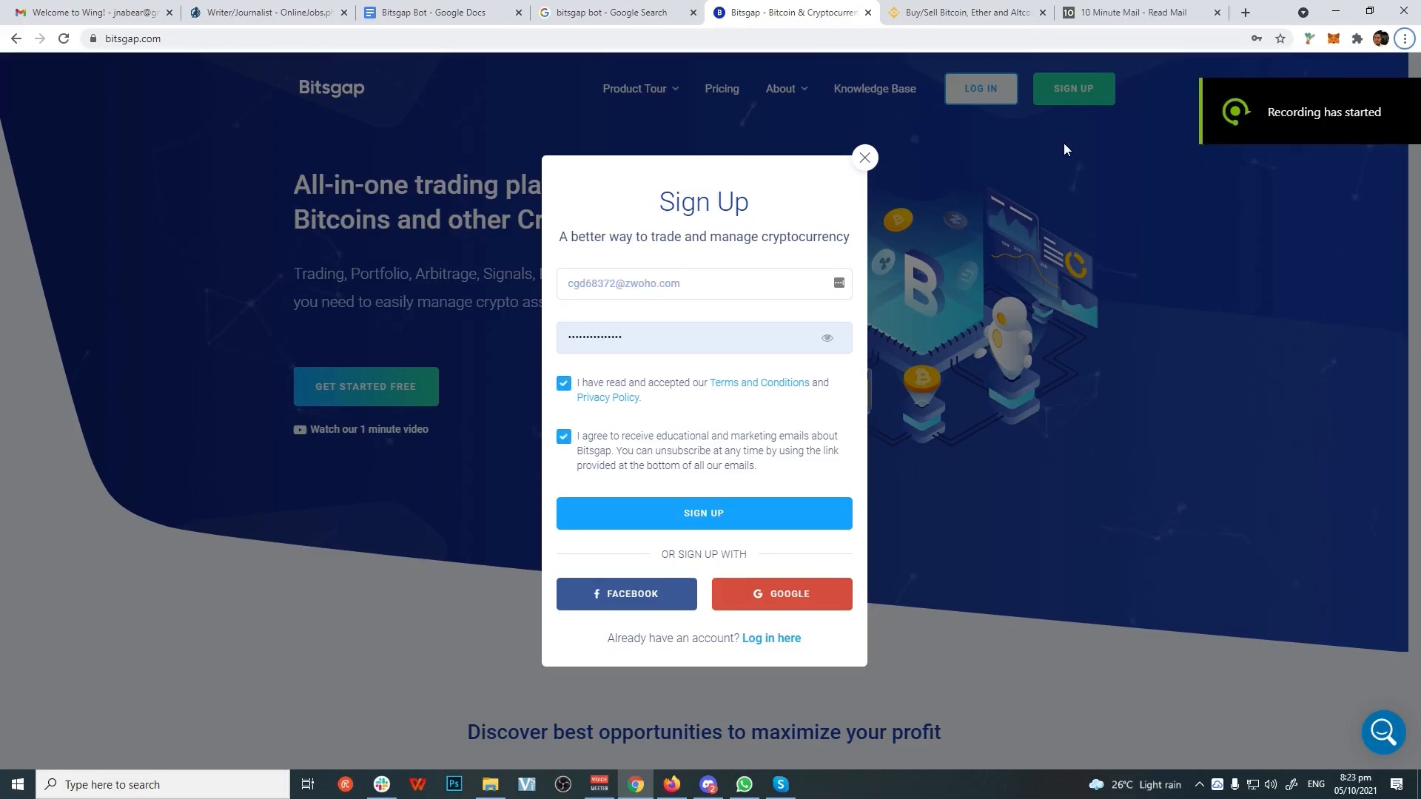
{"action": "left_click", "coordinate": [1128, 12]}
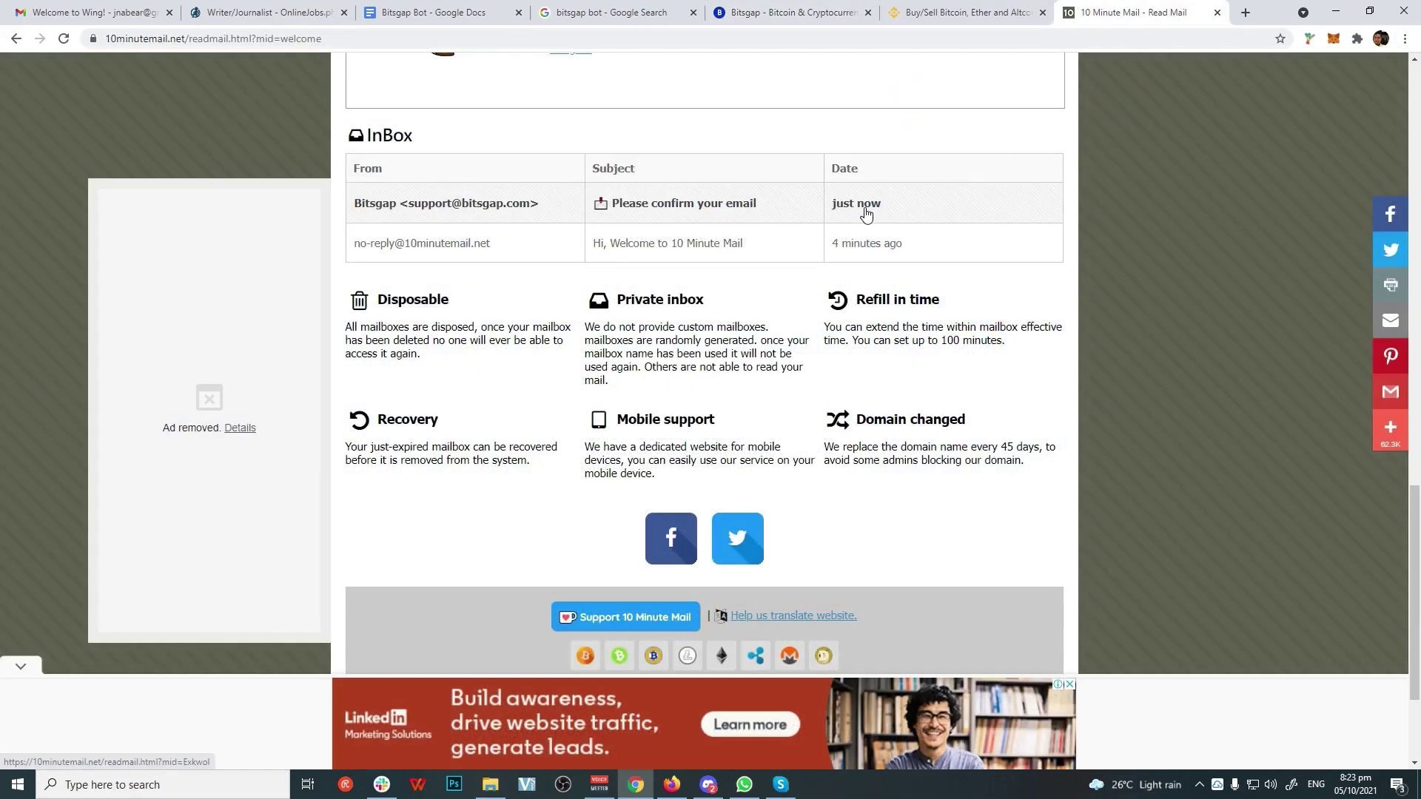
{"action": "left_click", "coordinate": [682, 202]}
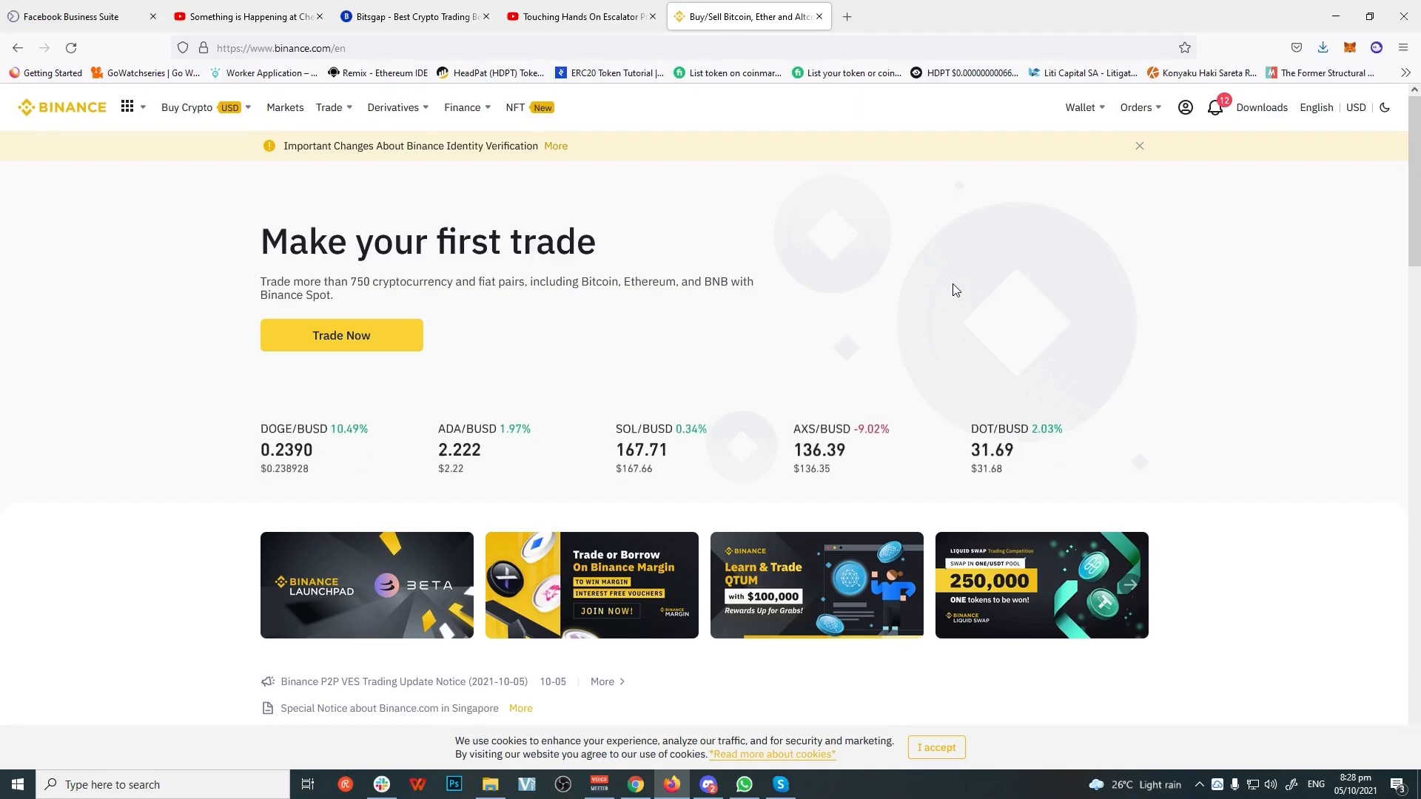
{"action": "mouse_move", "coordinate": [1091, 232]}
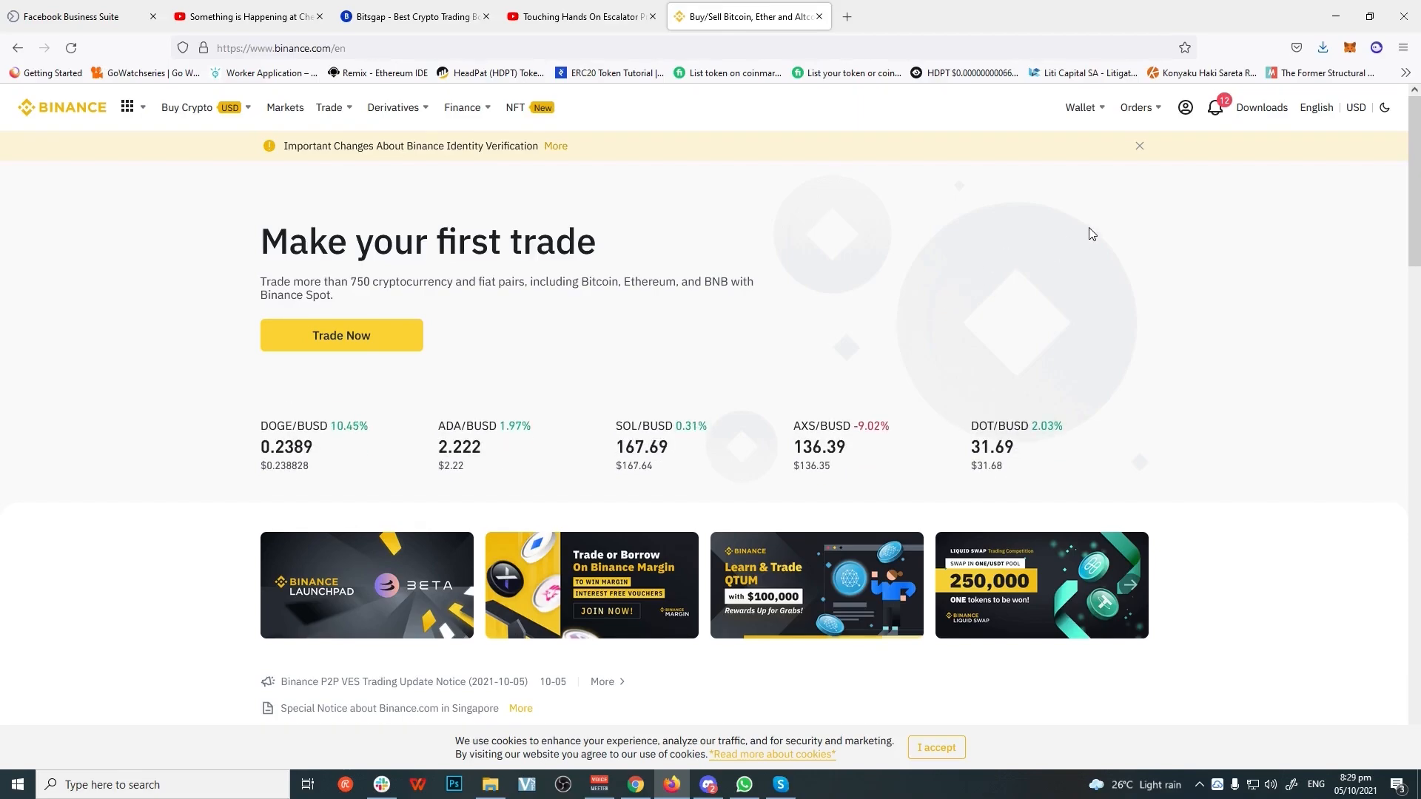
{"action": "mouse_move", "coordinate": [1107, 219]}
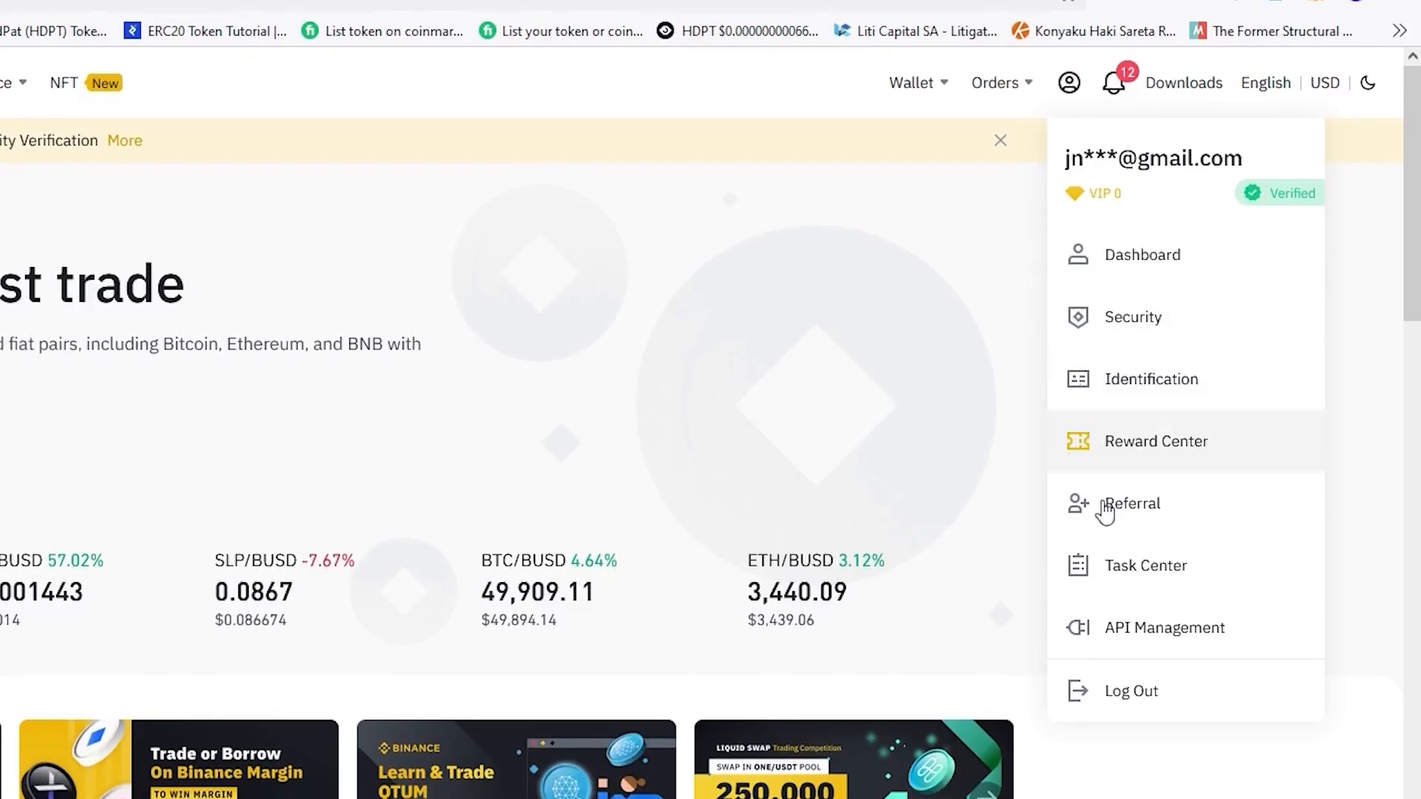
Go to Binance API Management and begin labelling a new key Bitsgap.
{"action": "left_click", "coordinate": [1164, 628]}
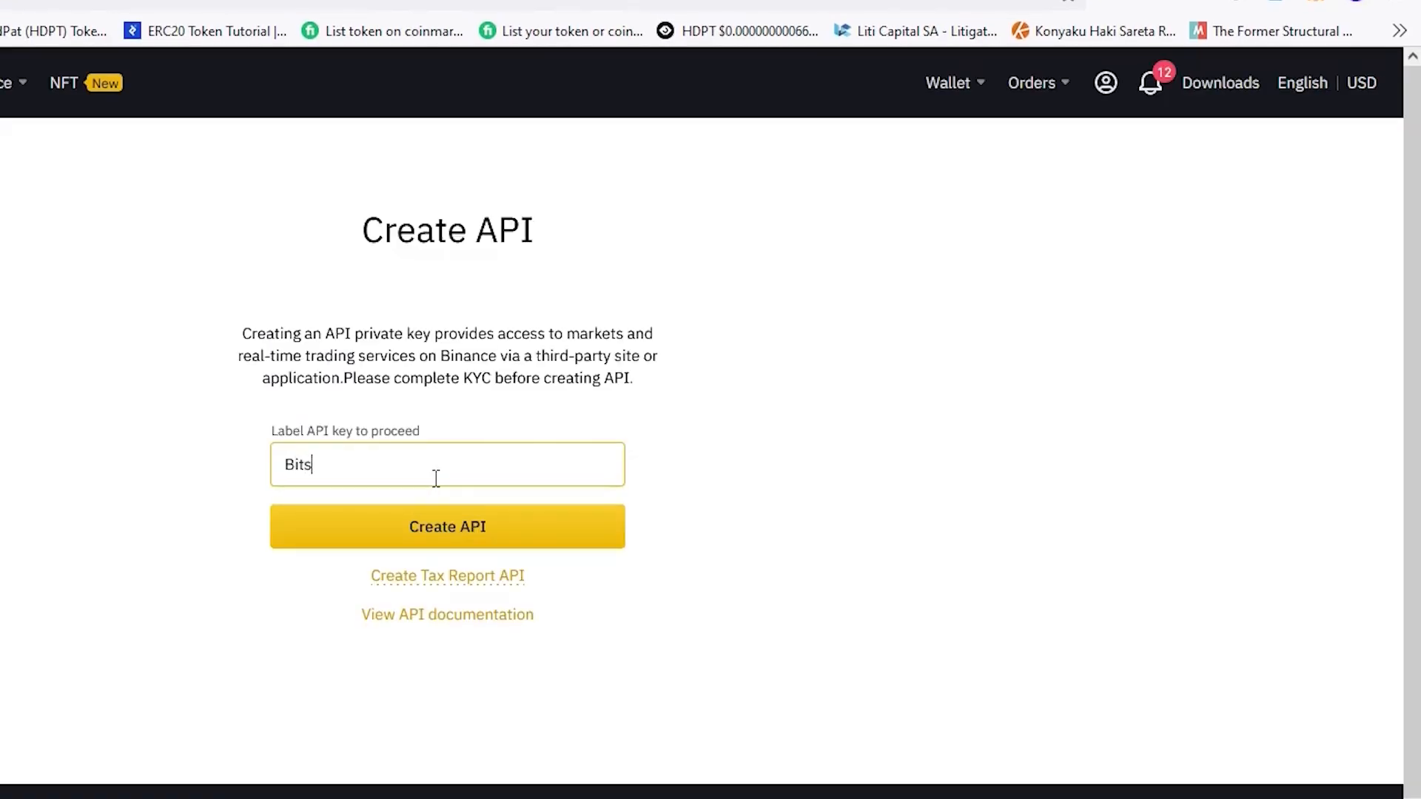
{"action": "left_click", "coordinate": [447, 527]}
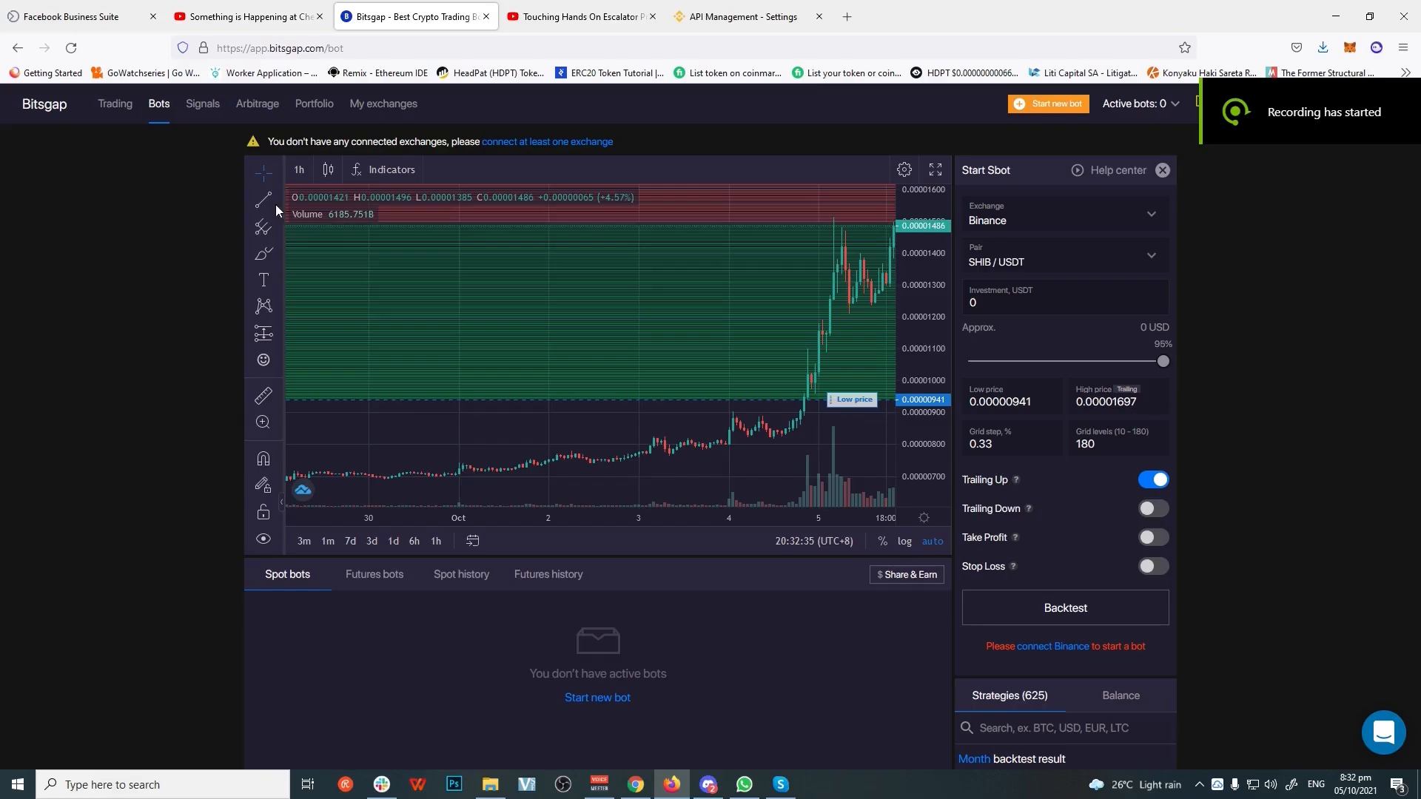
Choose Binance from Bitsgap's Connect new exchange list.
{"action": "left_click", "coordinate": [381, 103]}
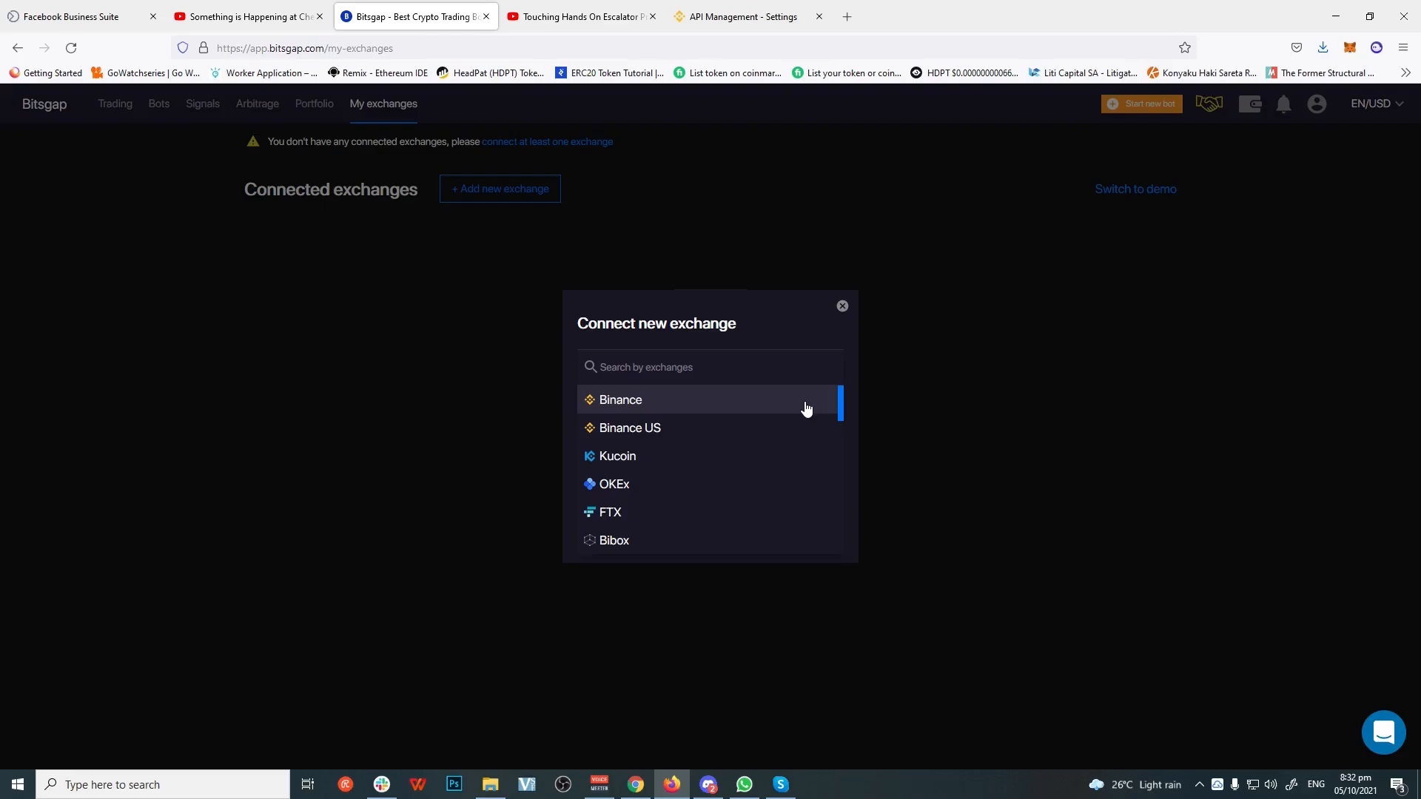
{"action": "left_click", "coordinate": [620, 400]}
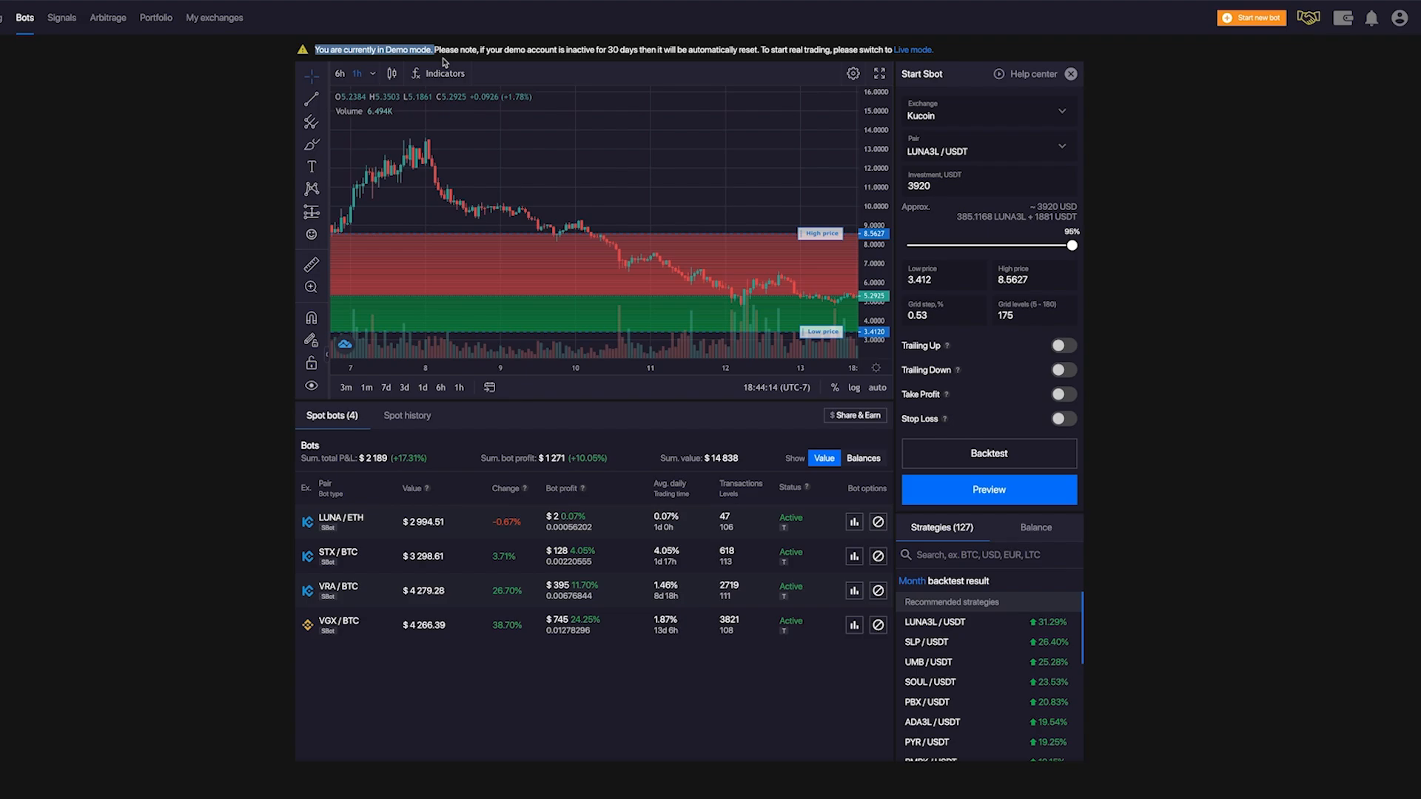
{"action": "mouse_move", "coordinate": [1351, 99]}
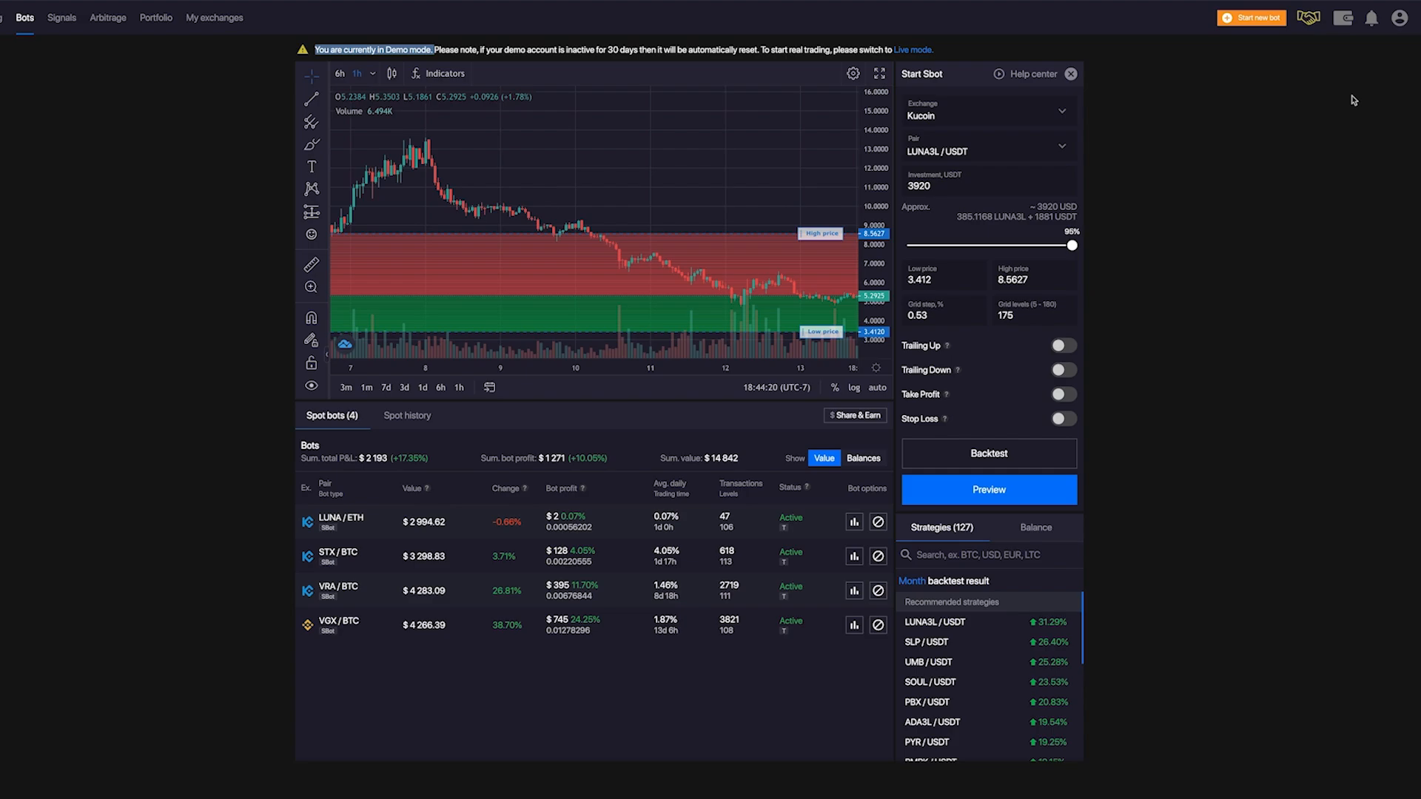
From the profile menu, toggle demo mode off and back on.
{"action": "left_click", "coordinate": [1398, 18]}
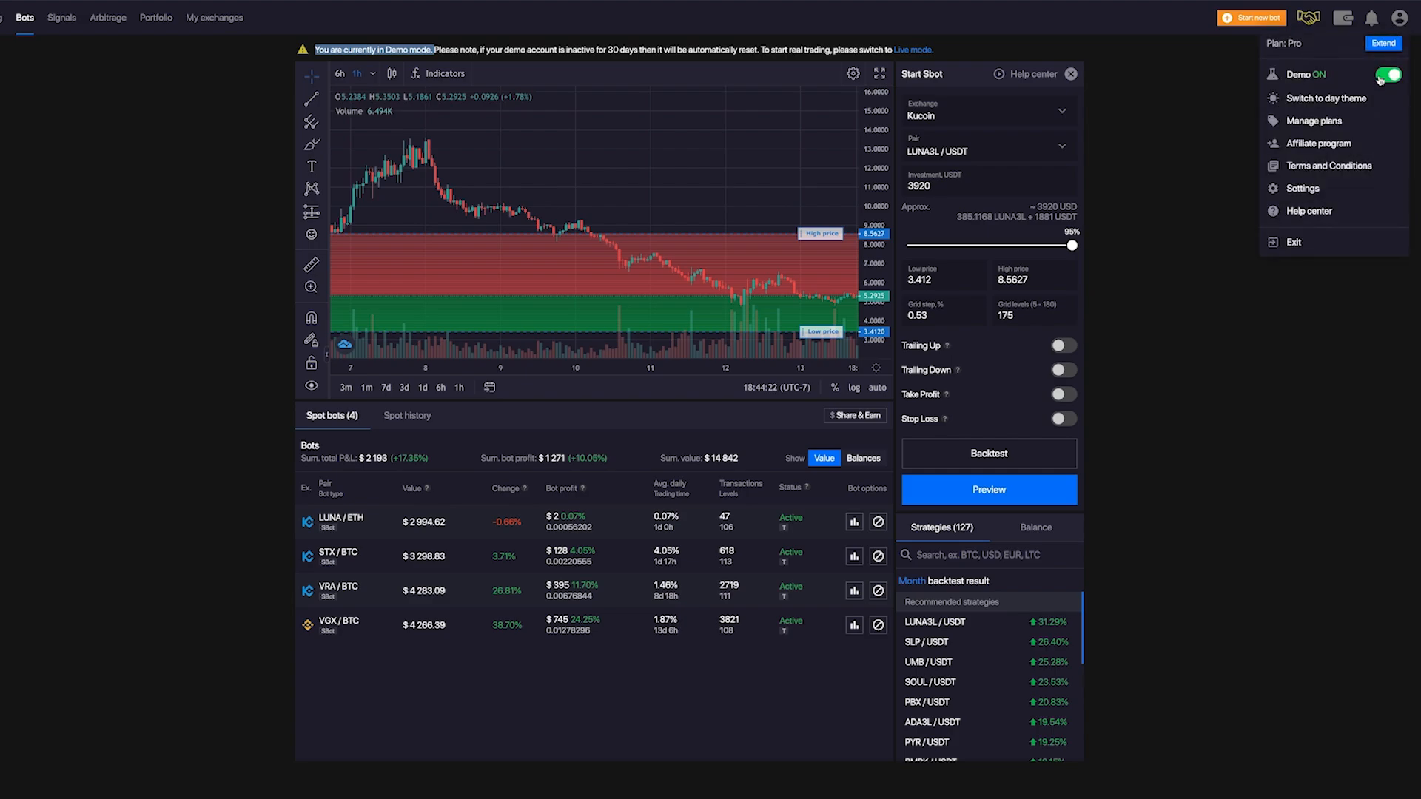
{"action": "left_click", "coordinate": [1385, 74]}
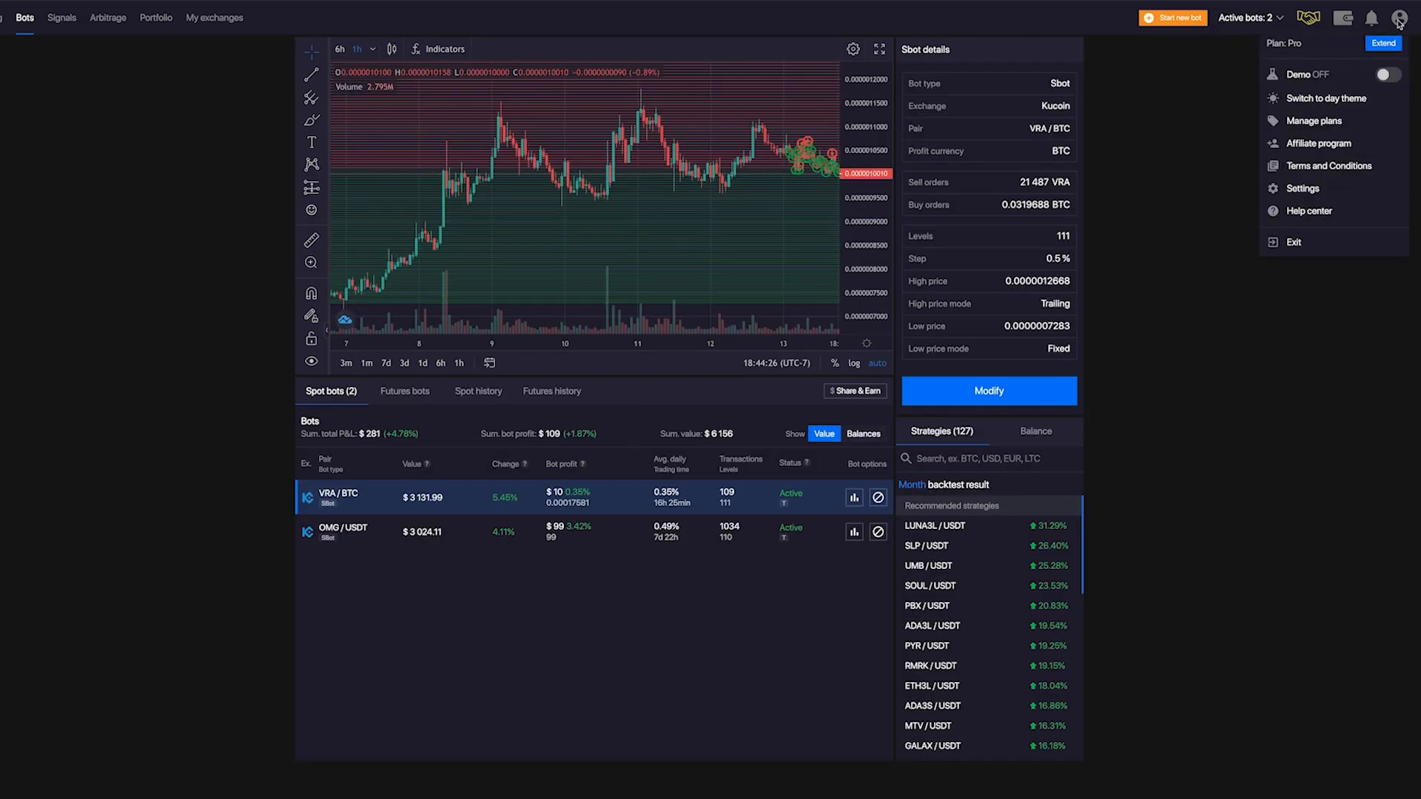
{"action": "left_click", "coordinate": [1386, 74]}
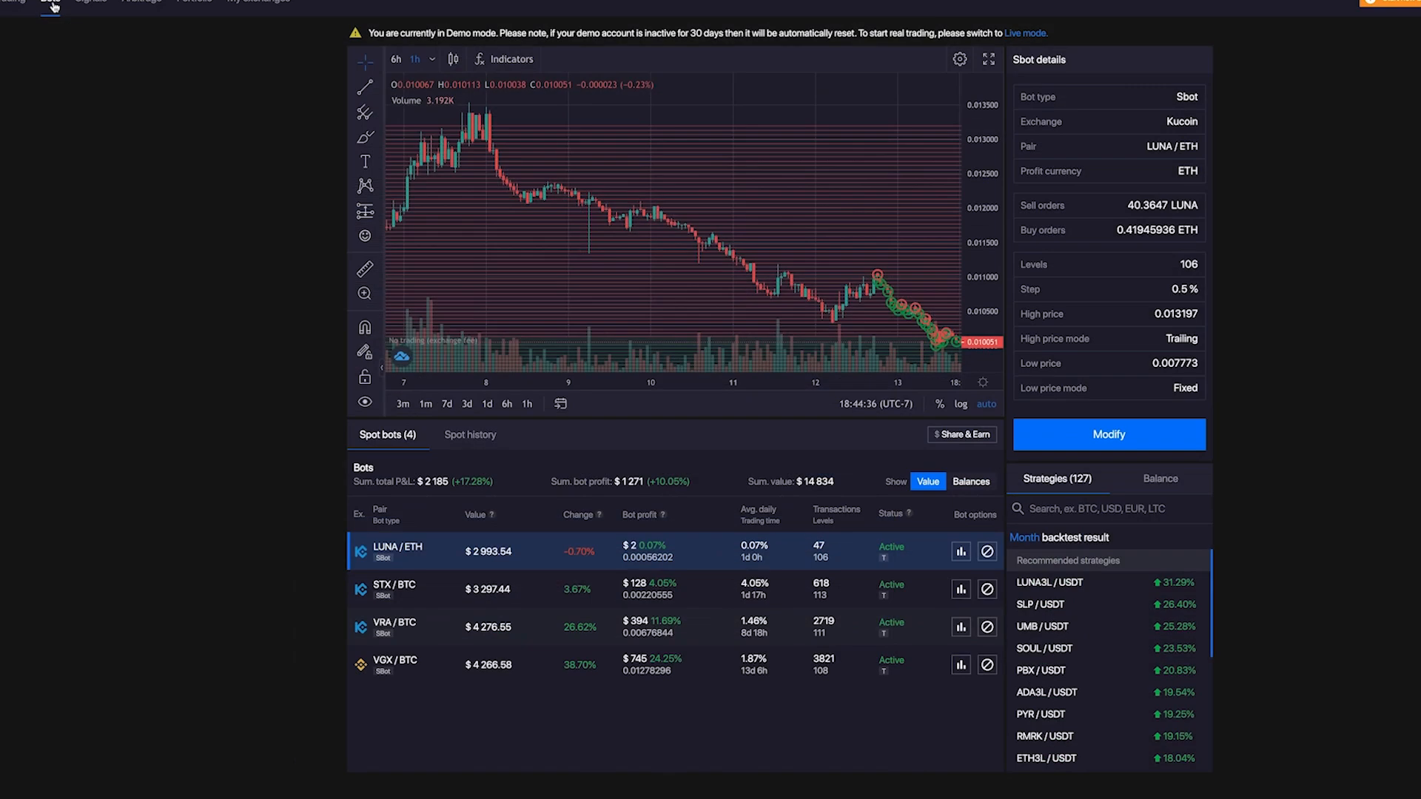
On the bots page, pick Binance as the new grid bot's exchange and reach the backtest period options.
{"action": "left_click", "coordinate": [1041, 604]}
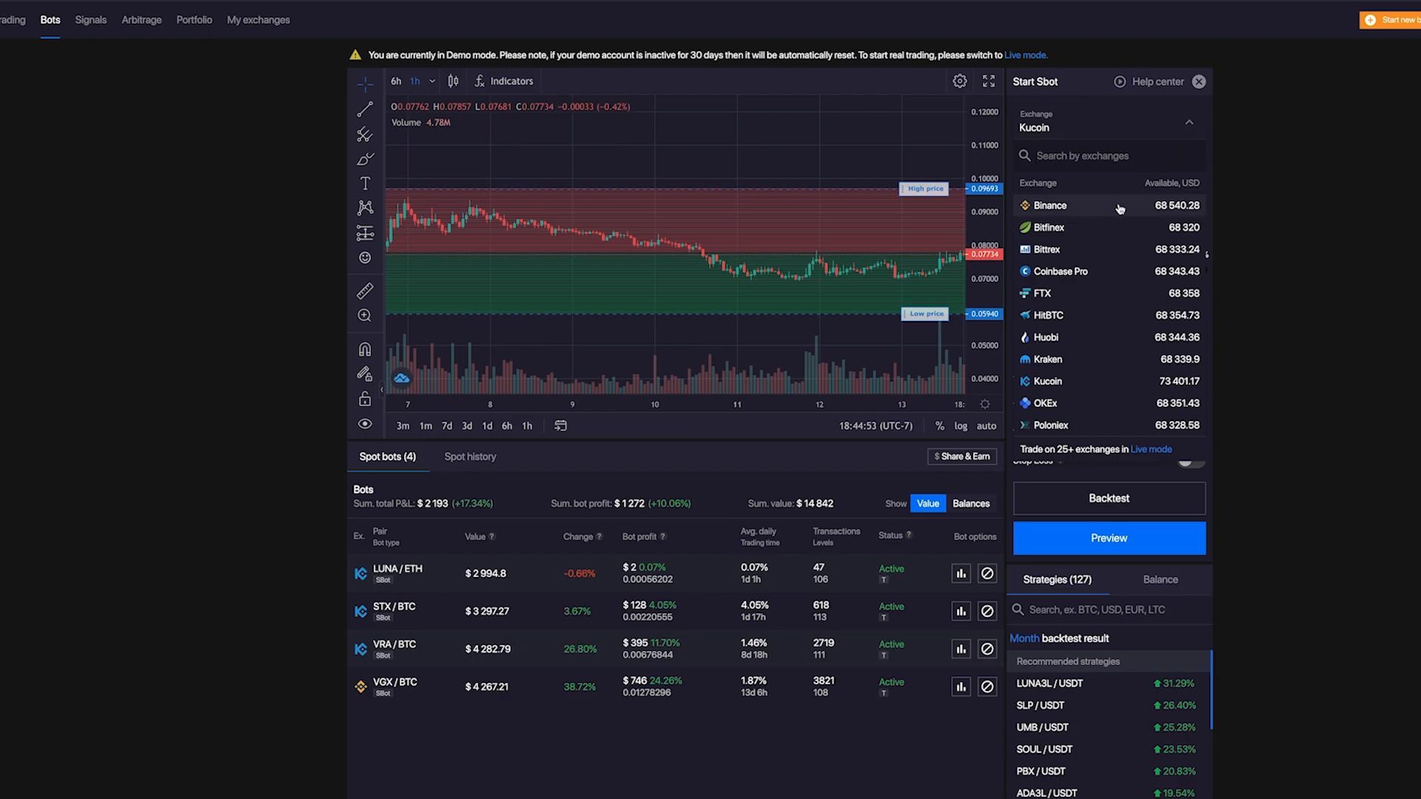
{"action": "left_click", "coordinate": [1051, 204]}
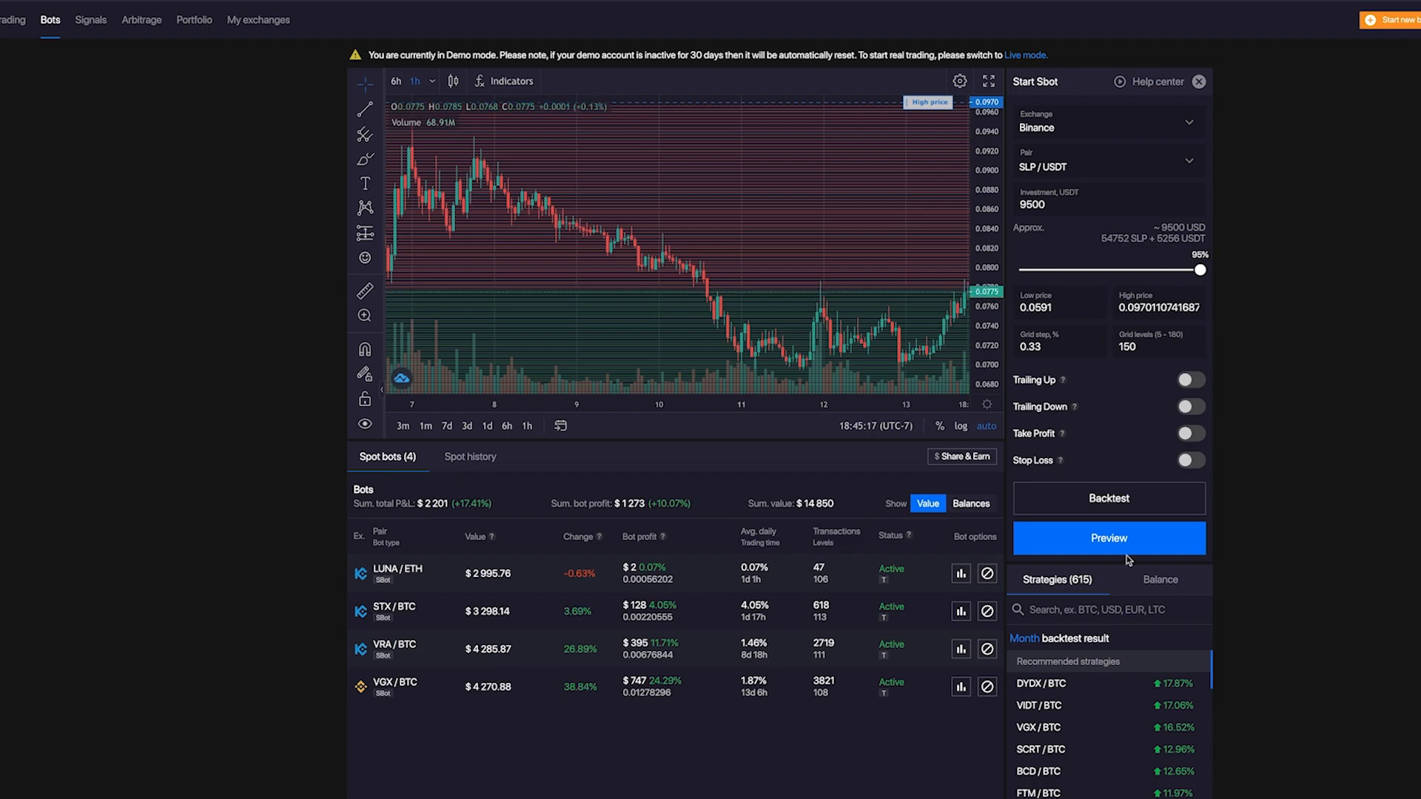
{"action": "scroll", "scroll_direction": "down", "scroll_amount": 3}
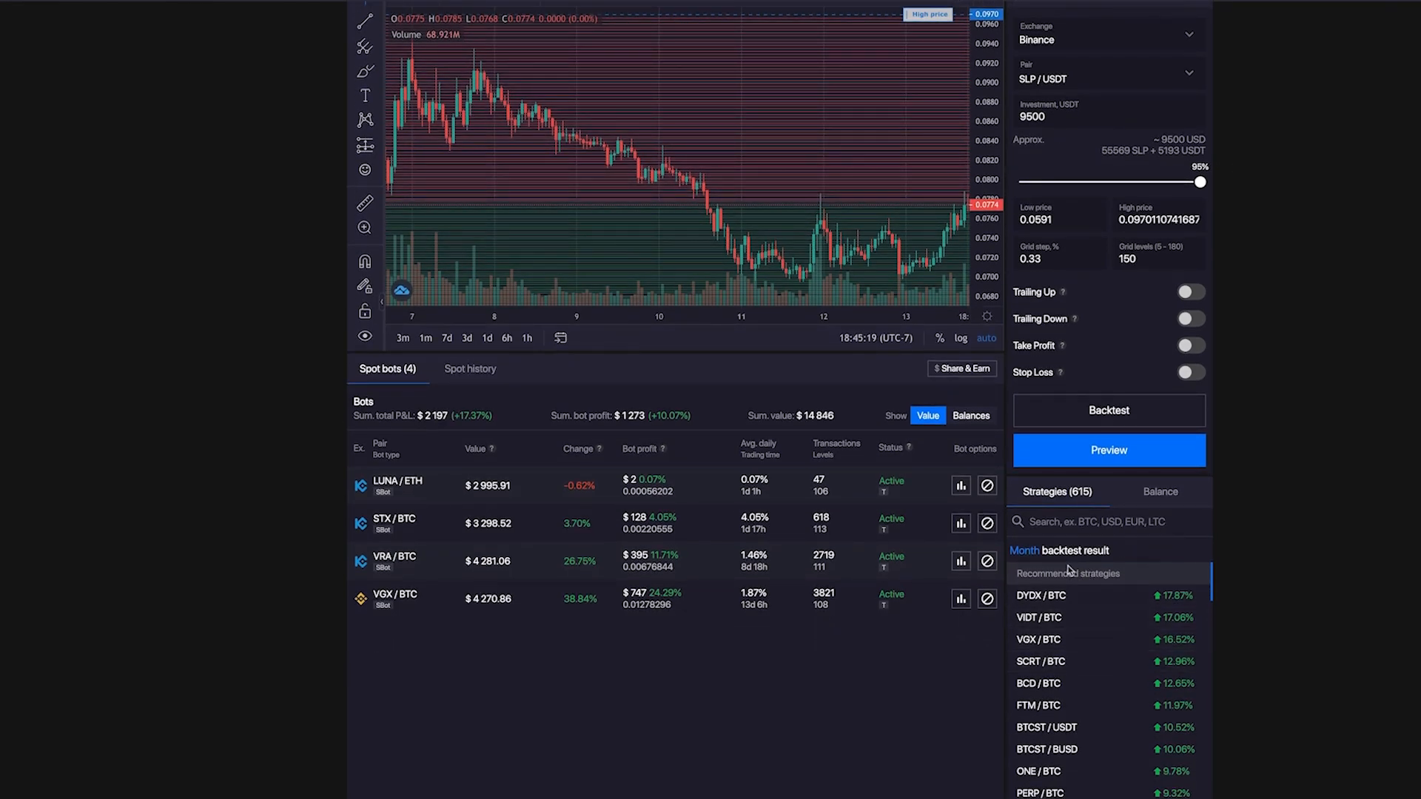
{"action": "left_click", "coordinate": [1024, 550]}
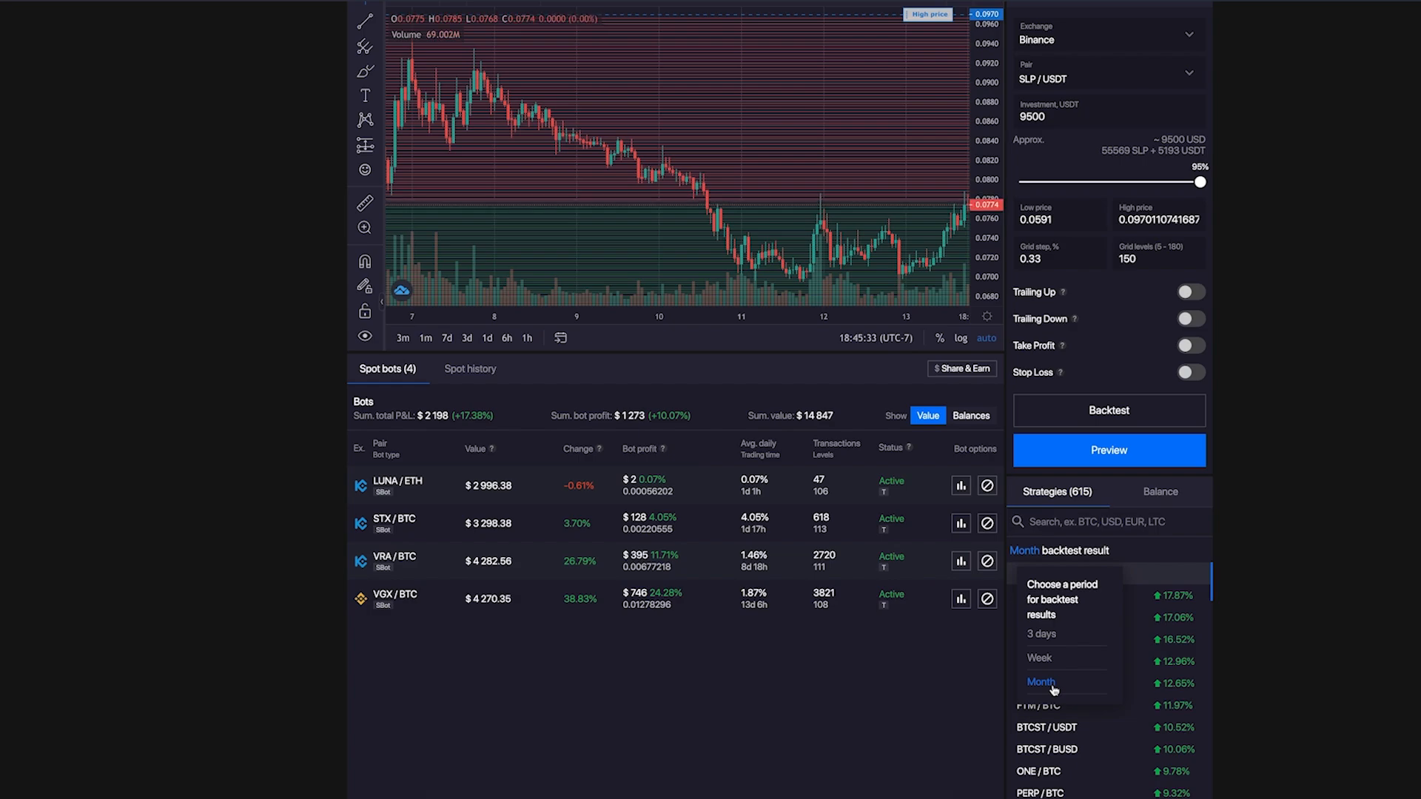
Search strategies for usdt and compare 3-day, week and month backtests, ending on week to pick SHIB/USDT.
{"action": "left_click", "coordinate": [1041, 633]}
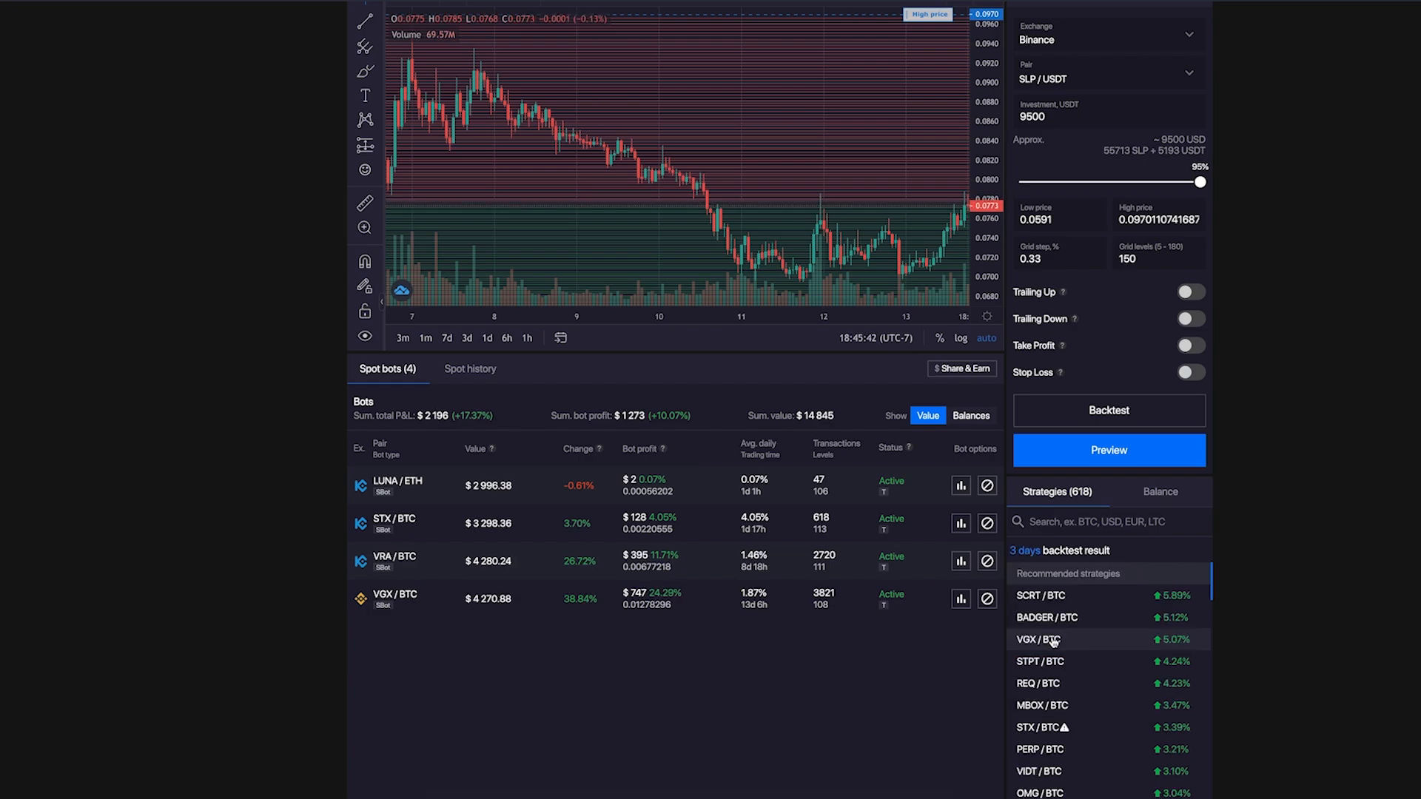
{"action": "type", "text": "usdt"}
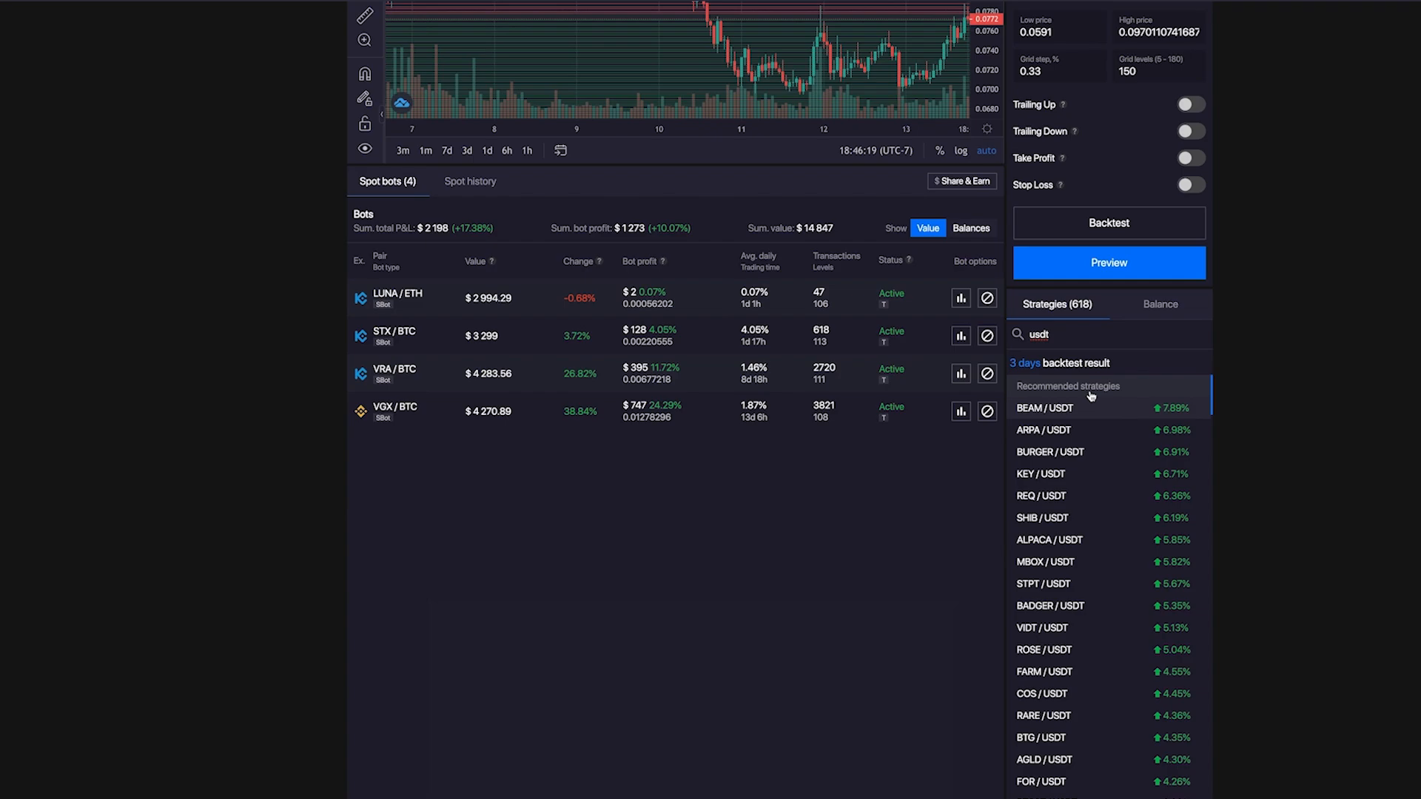
{"action": "left_click", "coordinate": [1054, 364]}
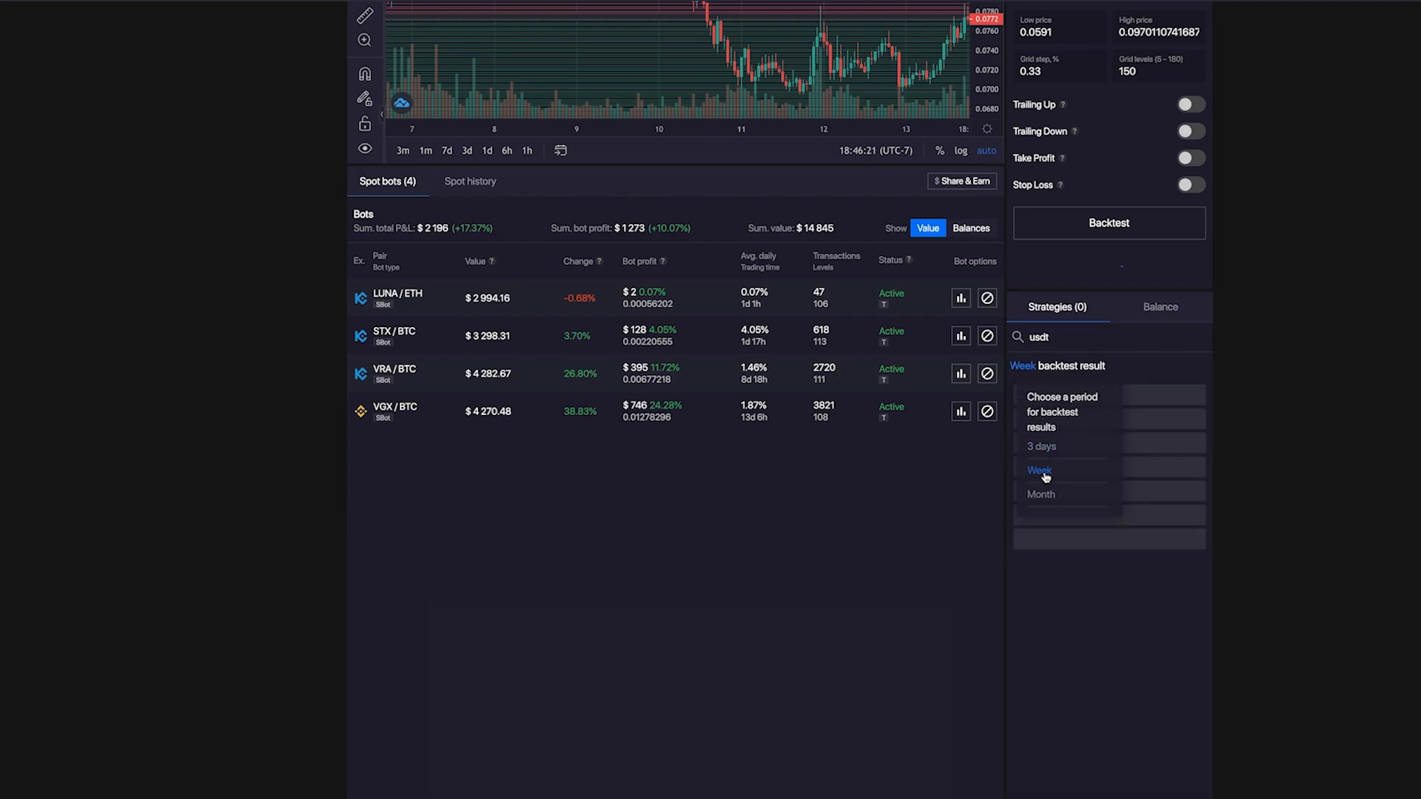
{"action": "left_click", "coordinate": [1039, 470]}
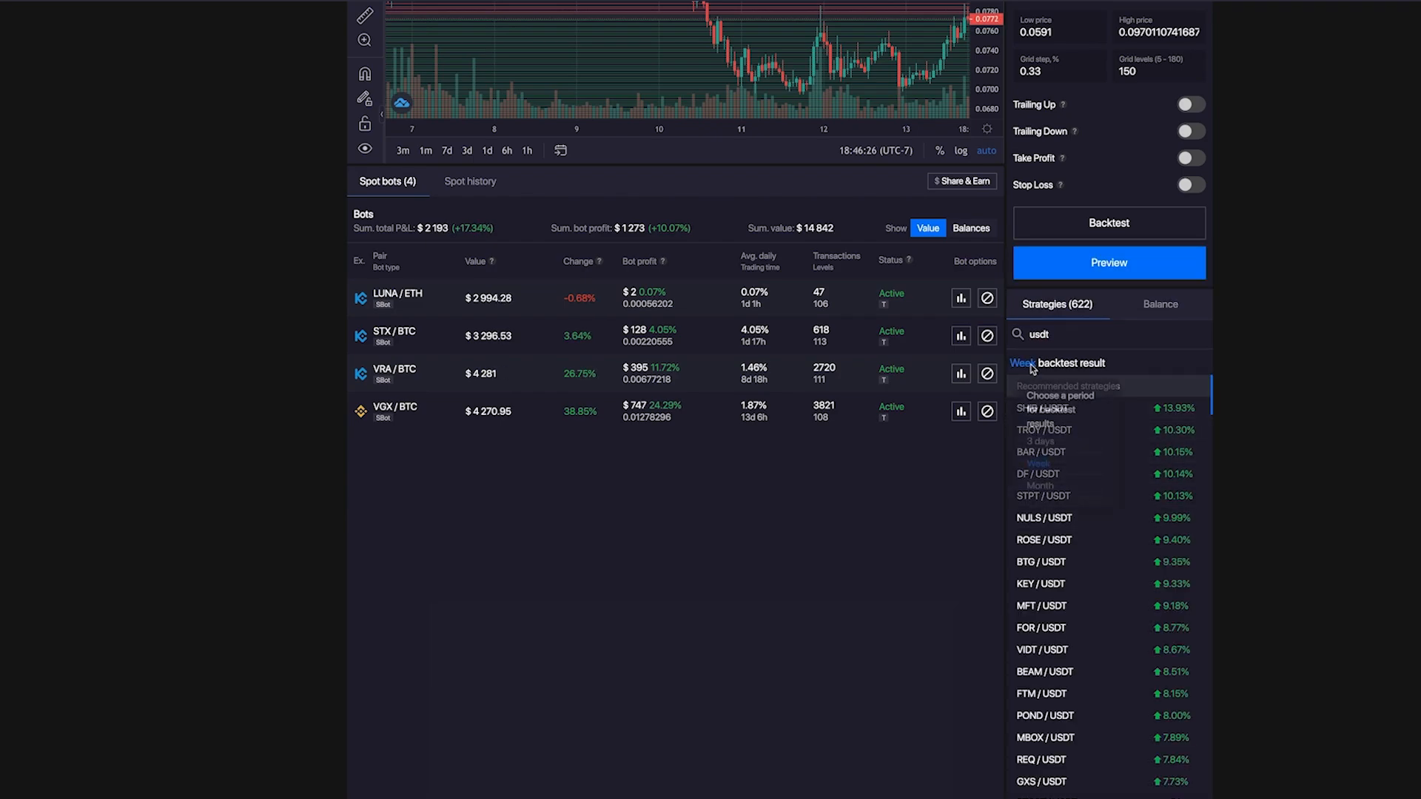
{"action": "left_click", "coordinate": [1041, 486]}
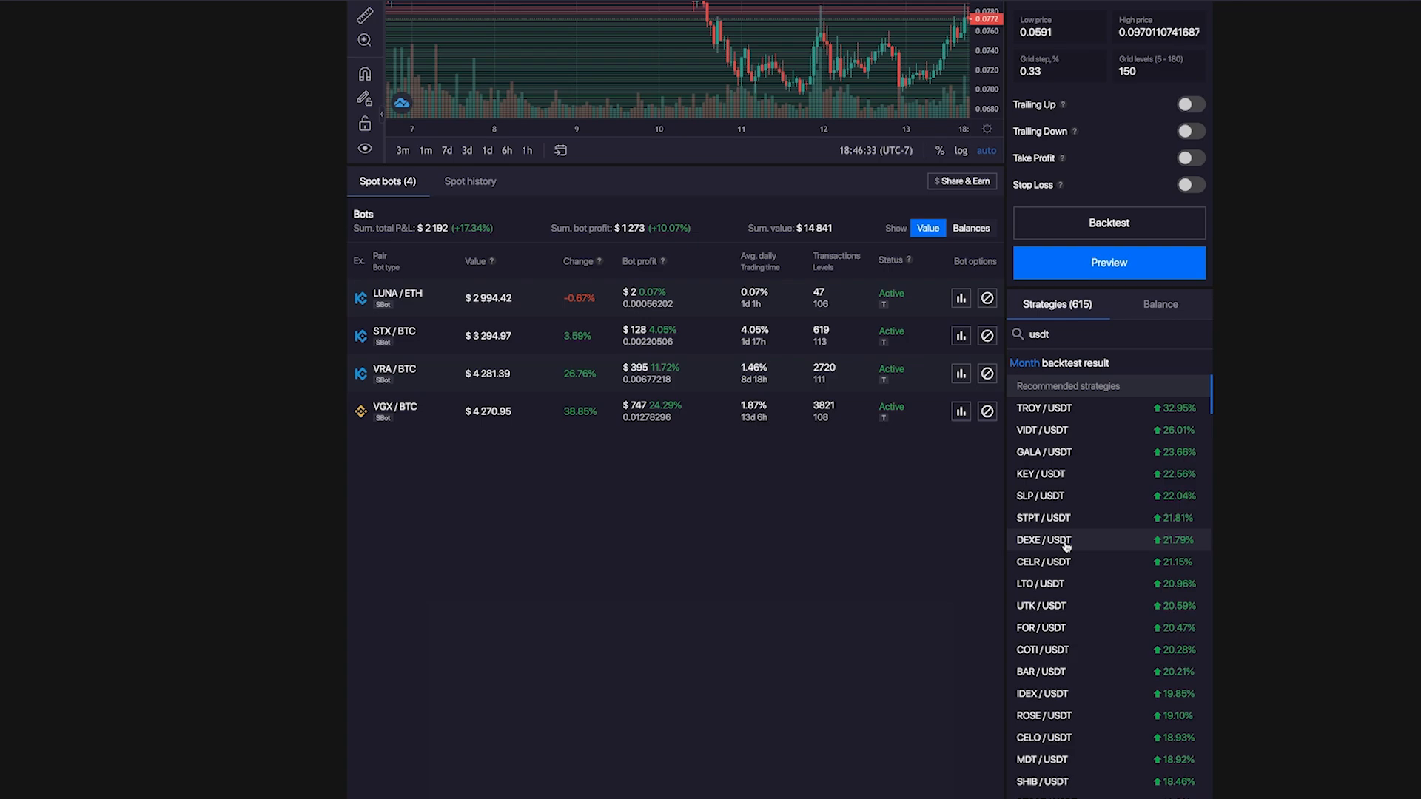
{"action": "mouse_move", "coordinate": [1075, 436]}
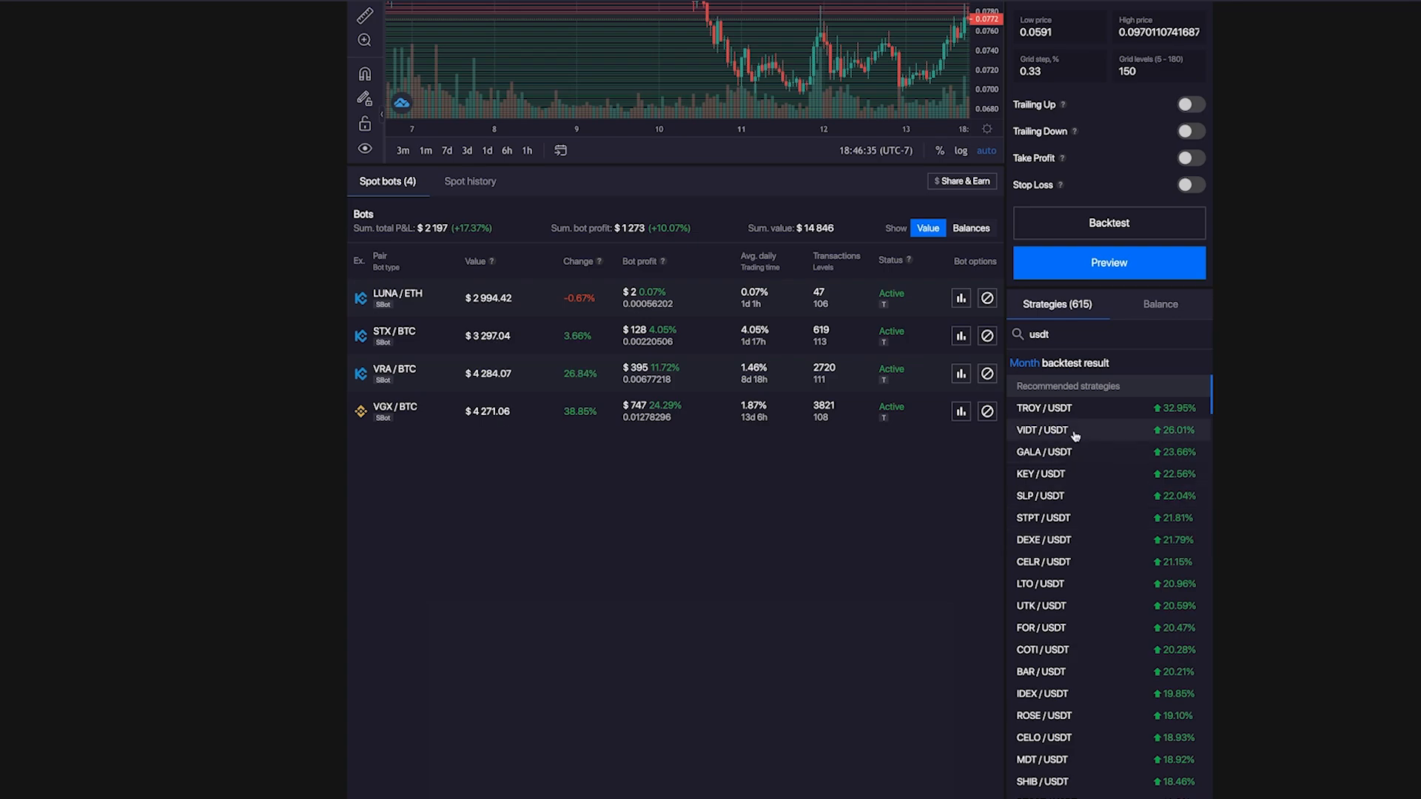
{"action": "left_click", "coordinate": [1024, 362]}
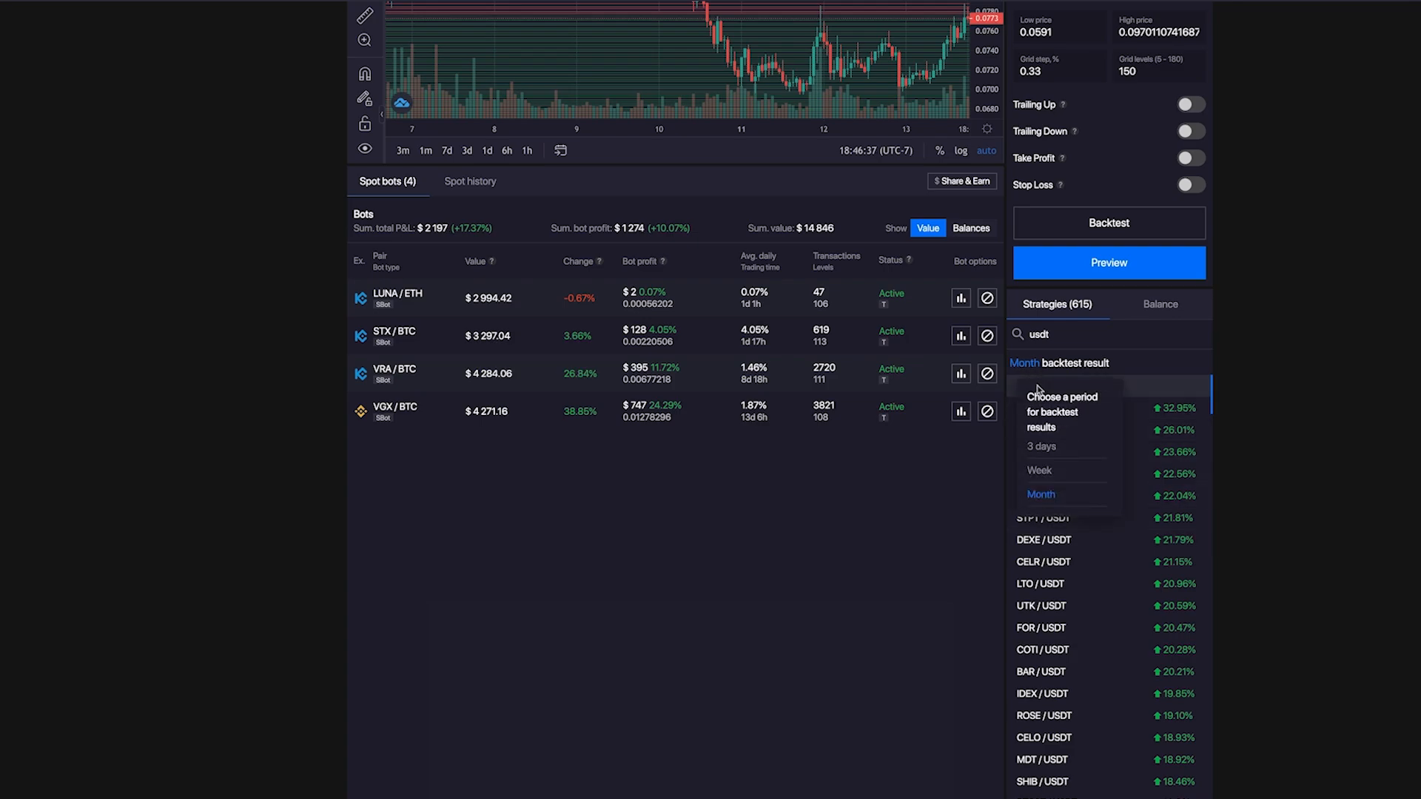
{"action": "left_click", "coordinate": [1041, 445]}
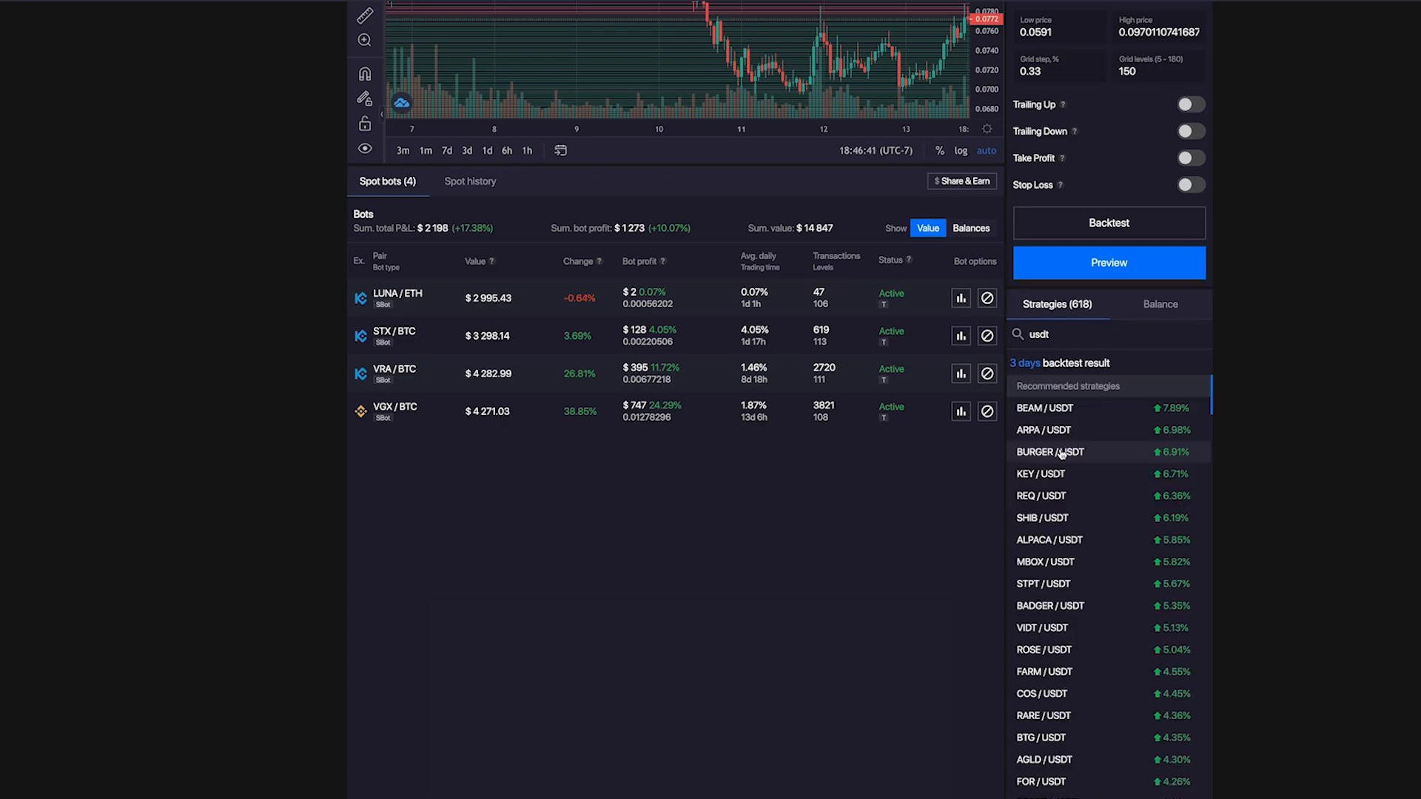
{"action": "left_click", "coordinate": [1042, 518]}
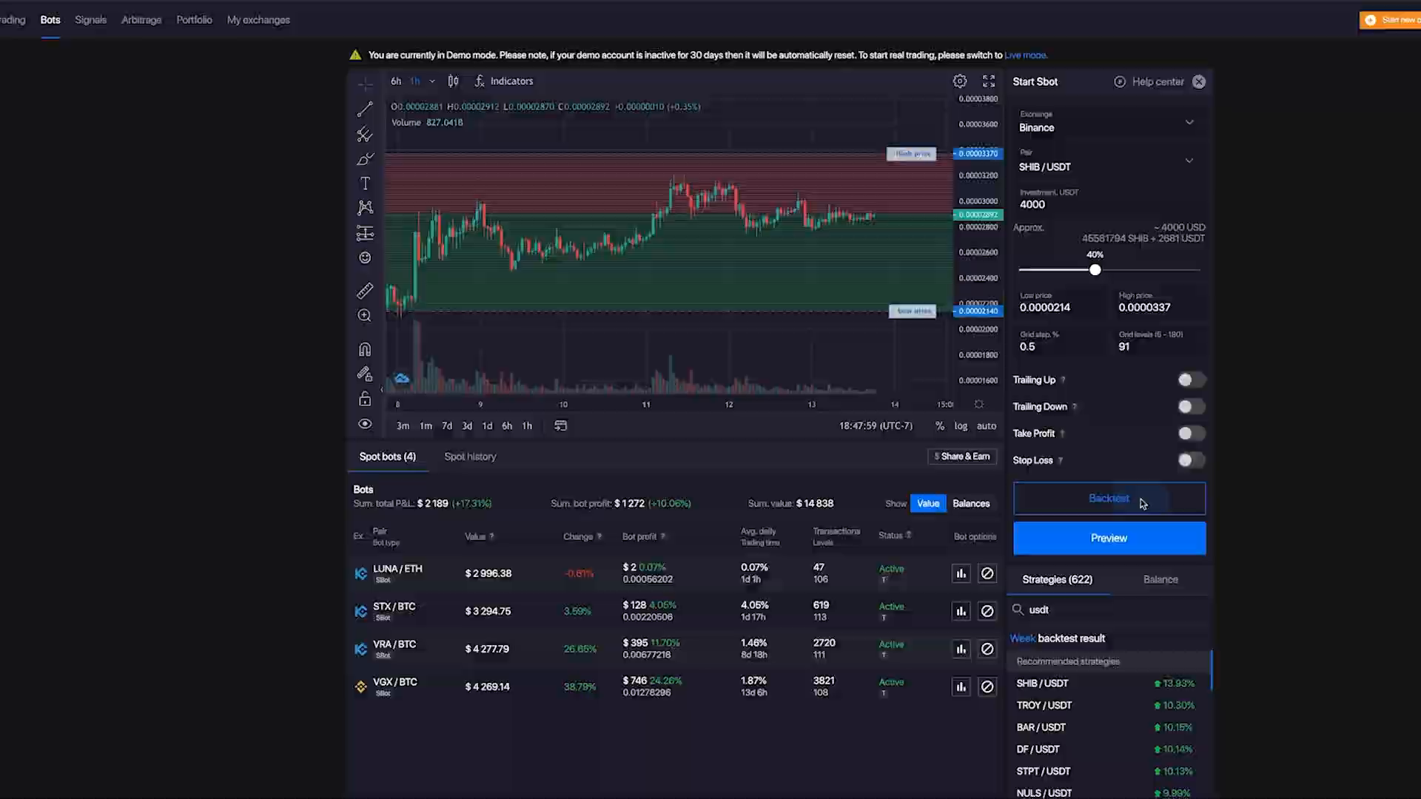
{"action": "left_click", "coordinate": [1109, 497]}
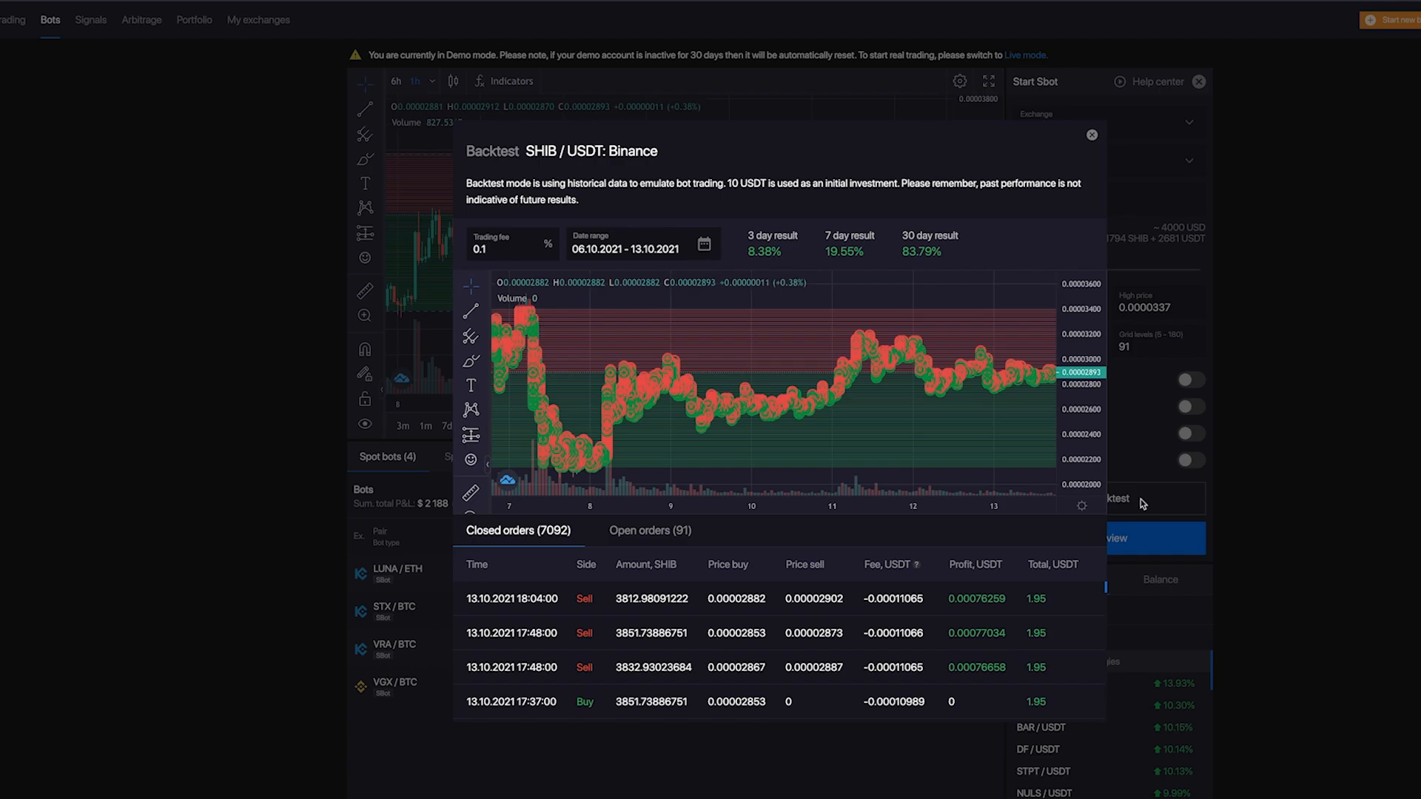
{"action": "mouse_move", "coordinate": [1067, 428]}
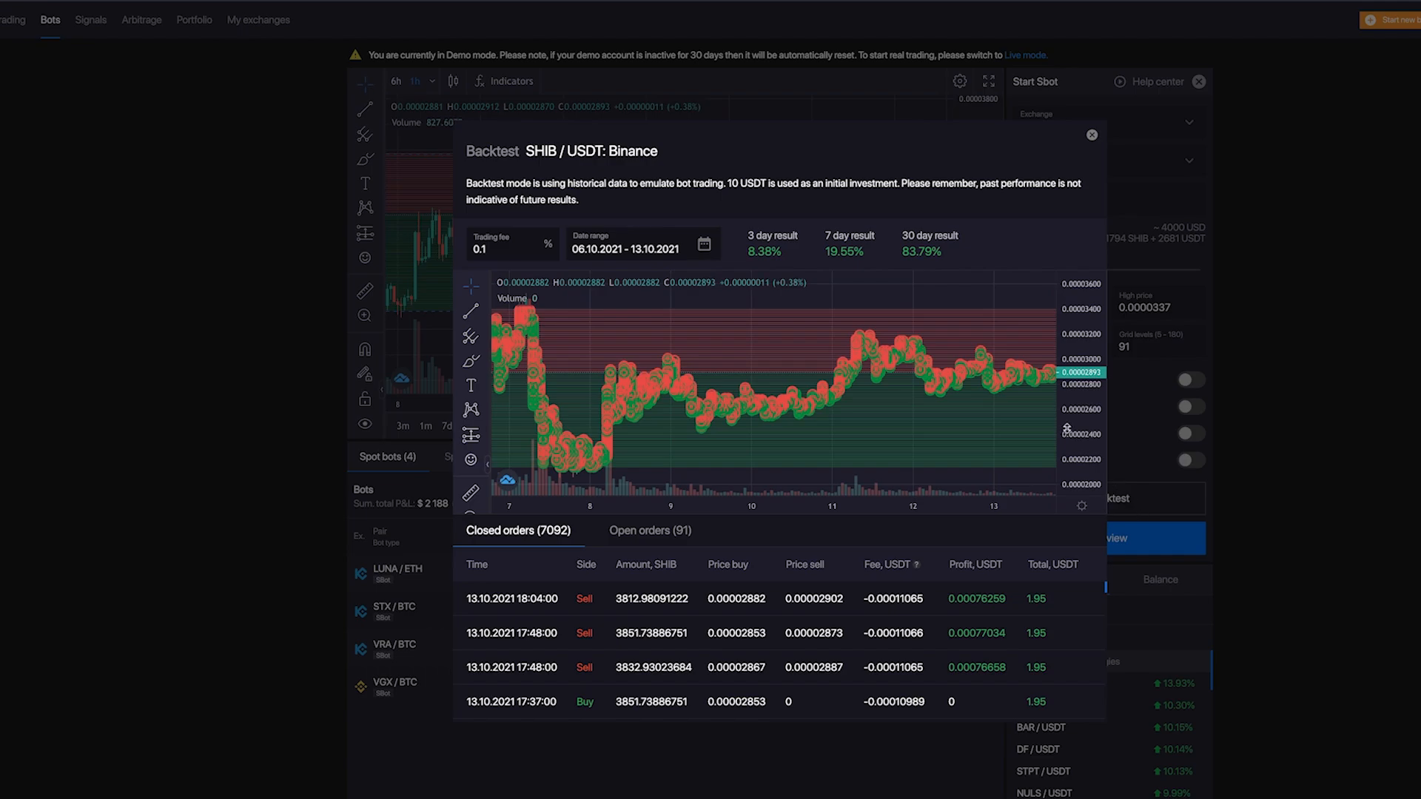
{"action": "mouse_move", "coordinate": [946, 264]}
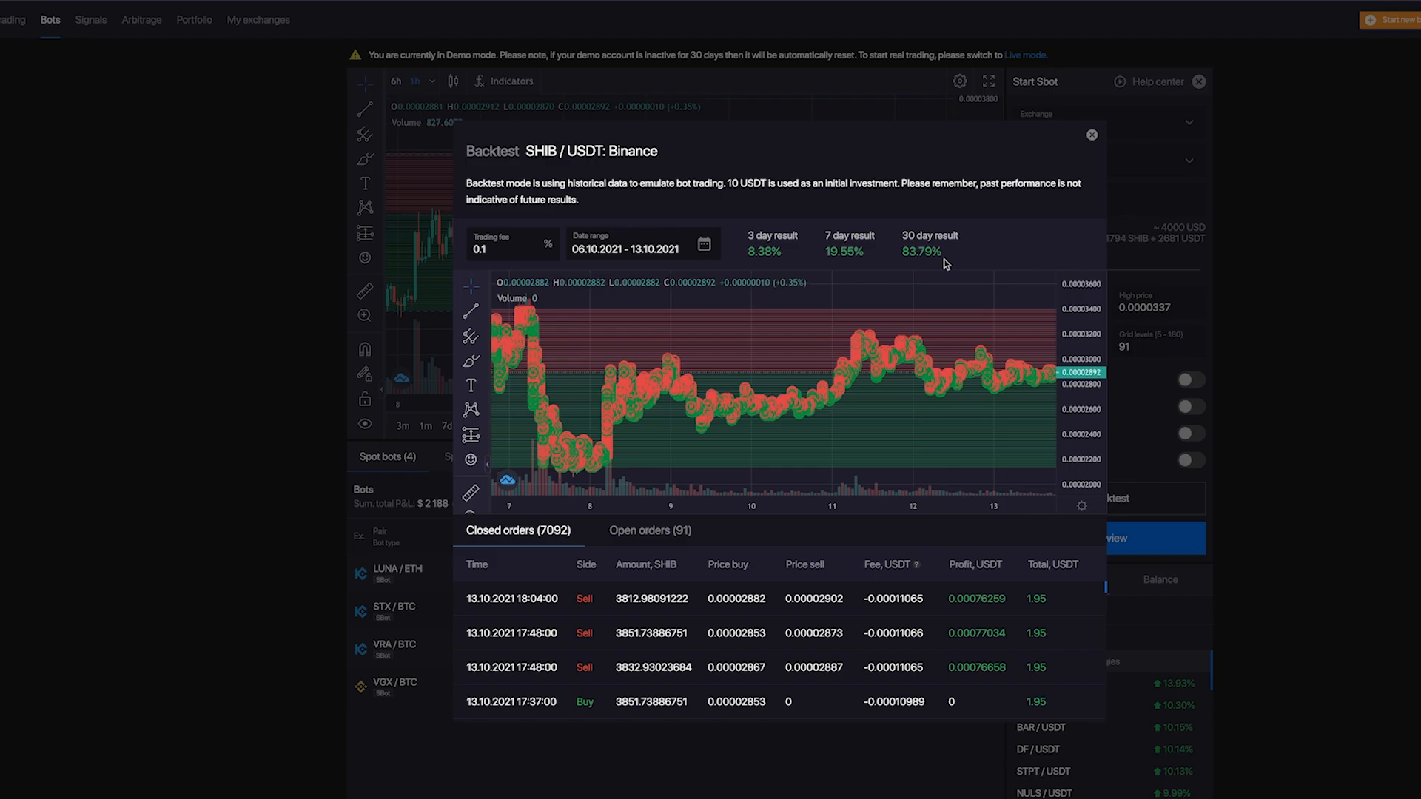
{"action": "left_click", "coordinate": [1092, 135]}
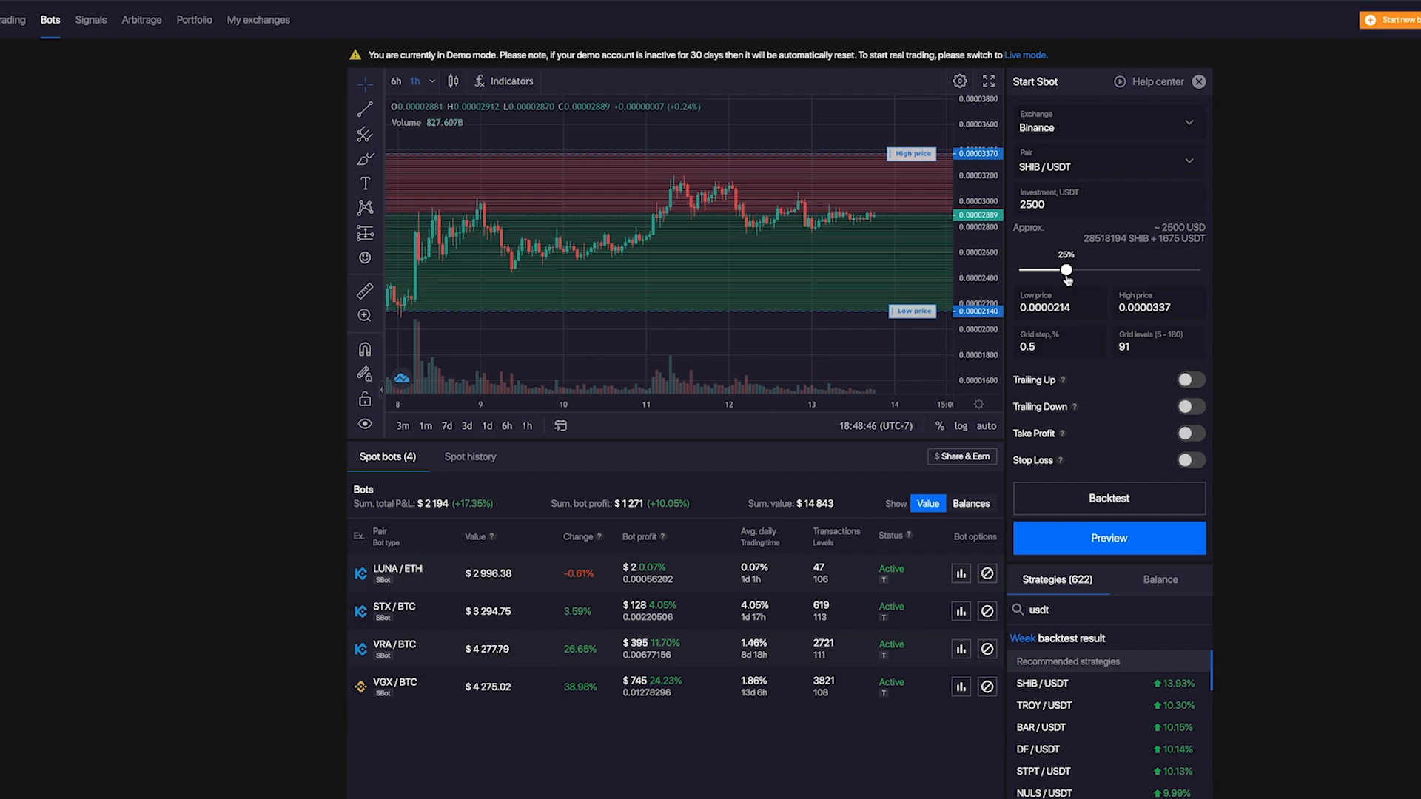
{"action": "mouse_move", "coordinate": [1117, 278]}
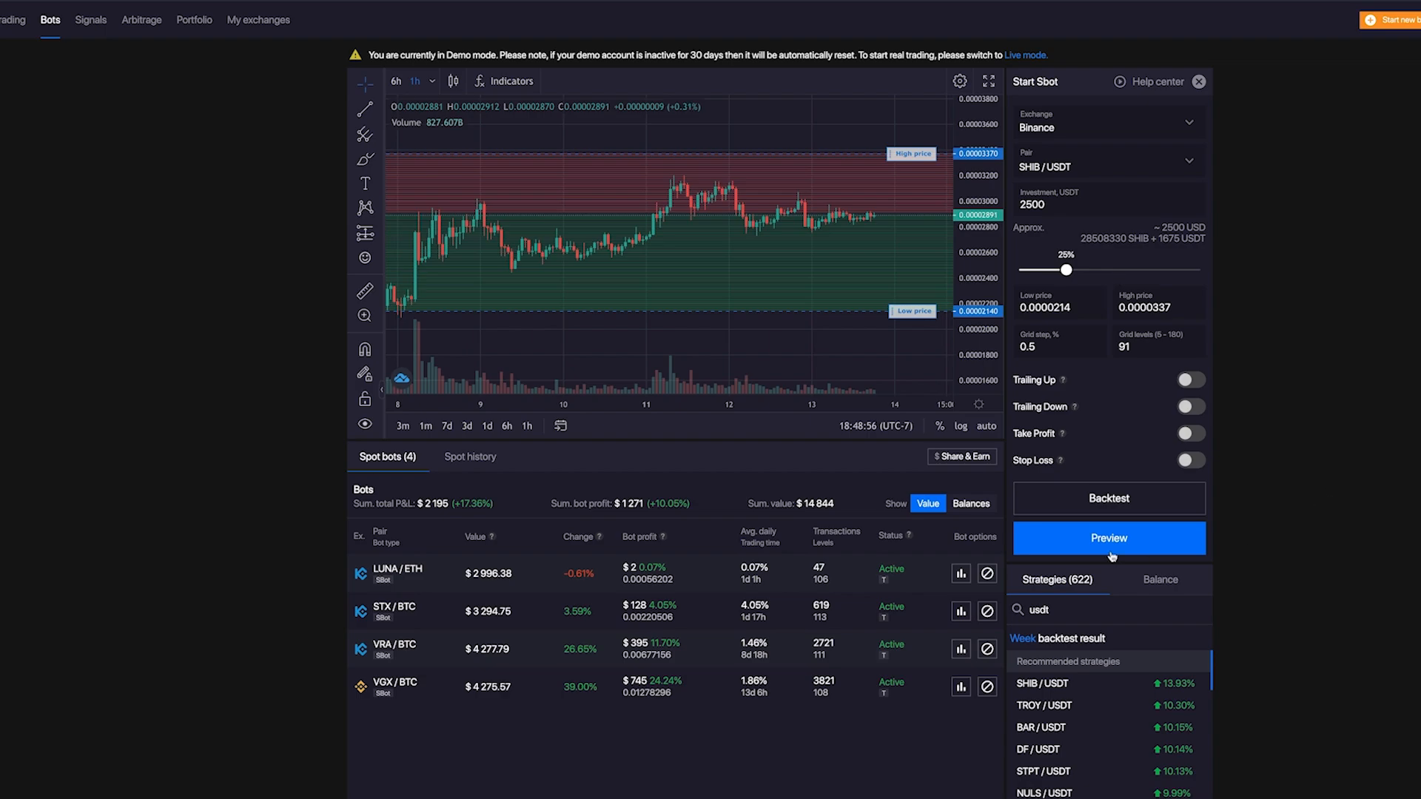
Preview and confirm the SHIB/USDT bot with 2500 USDT investment.
{"action": "left_click", "coordinate": [1107, 537]}
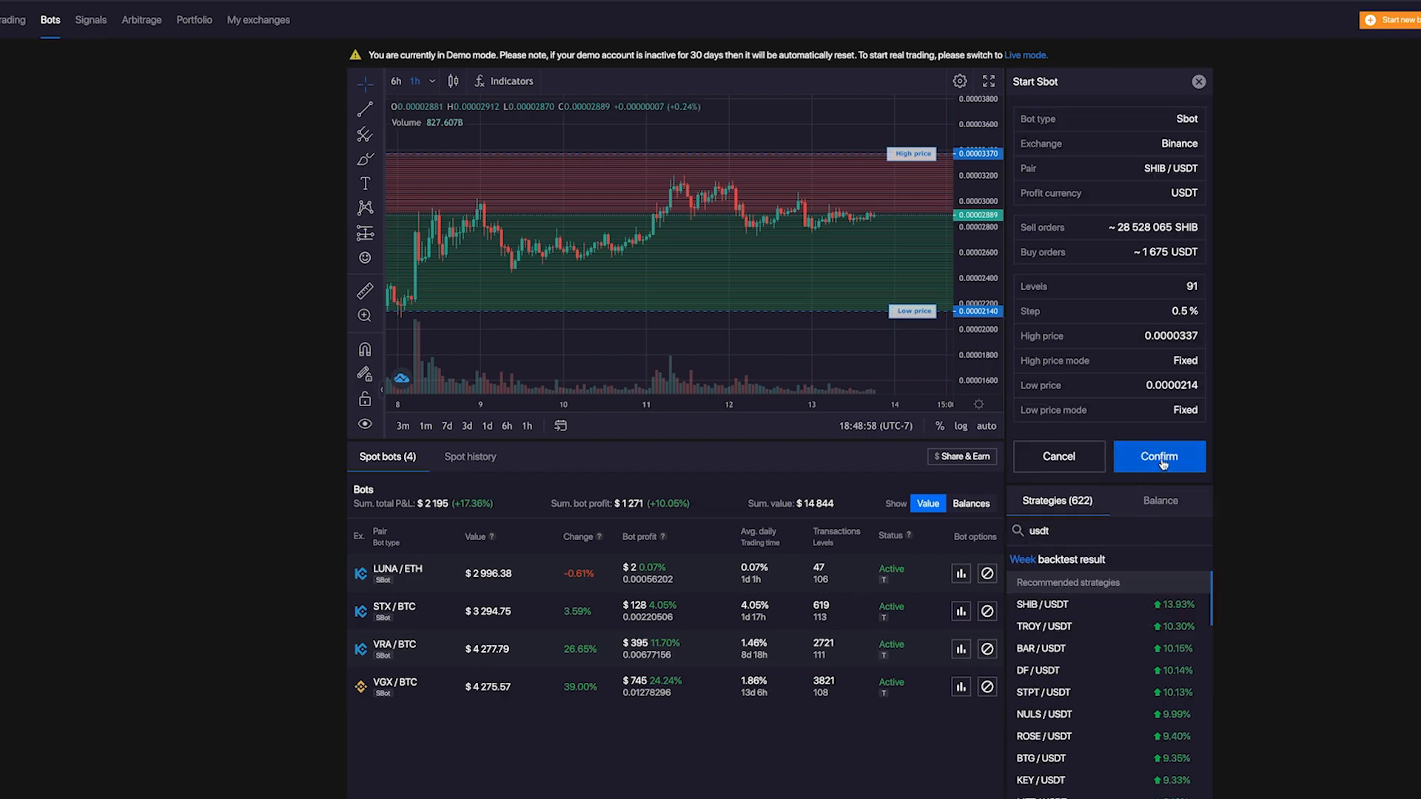
{"action": "left_click", "coordinate": [1158, 456]}
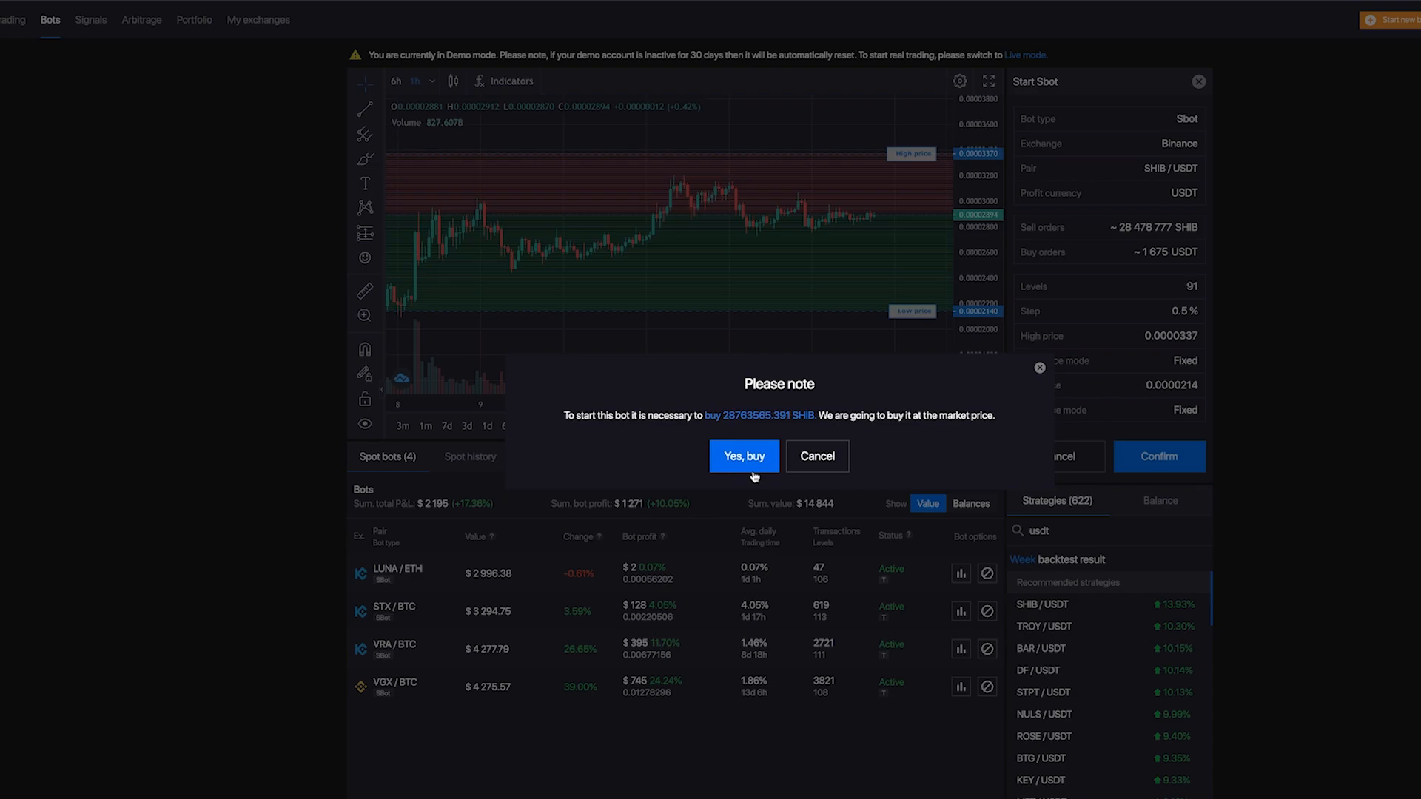
Confirm buying SHIB at market price and dismiss the Success panel so the bot is active.
{"action": "left_click", "coordinate": [743, 455]}
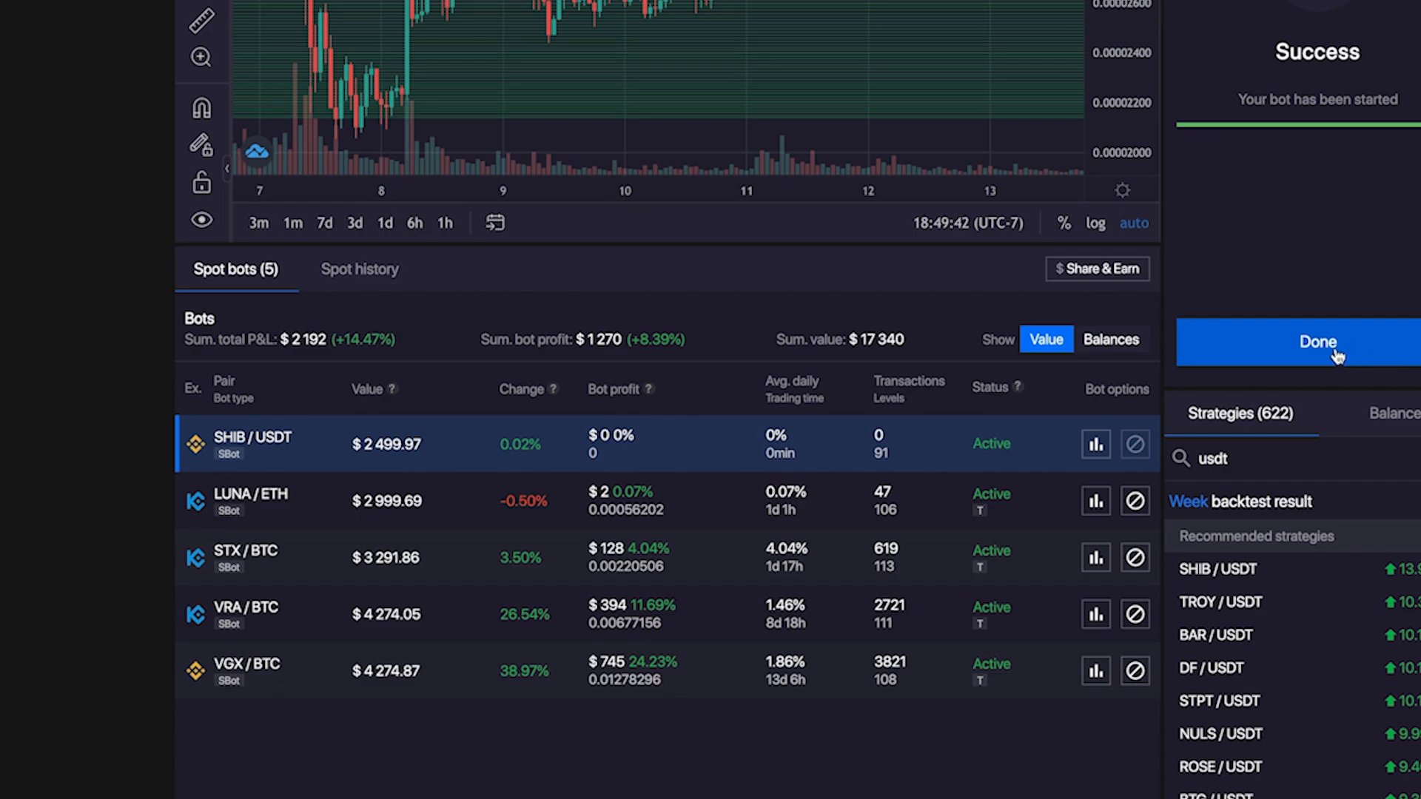
{"action": "left_click", "coordinate": [1318, 342]}
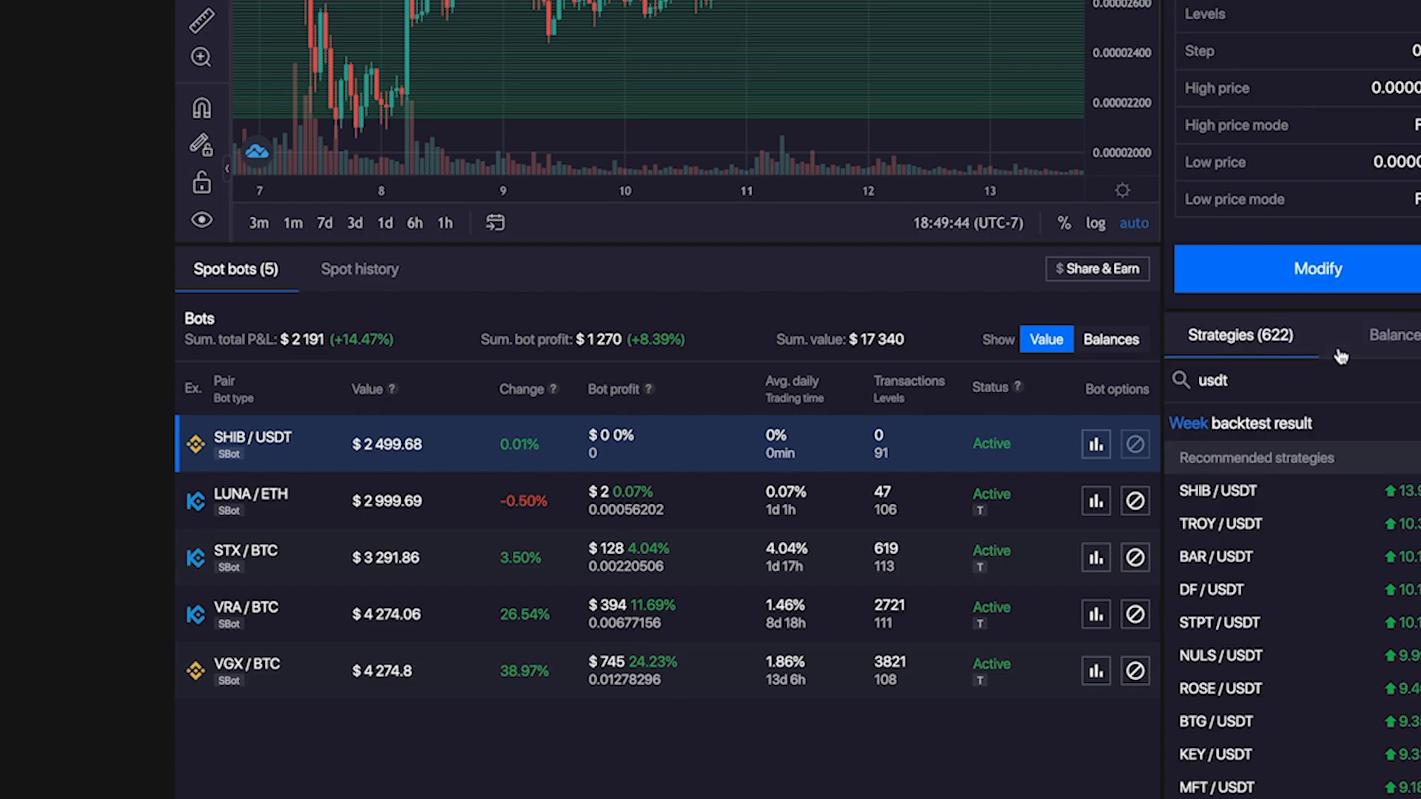